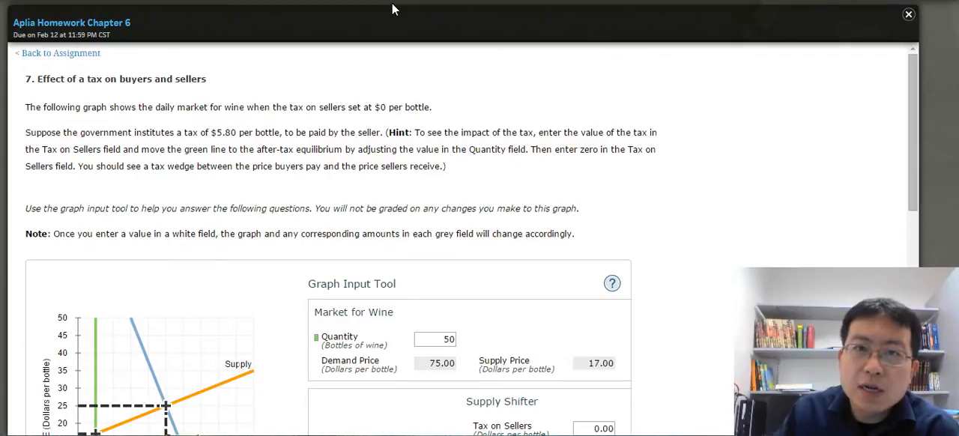
{"action": "mouse_move", "coordinate": [78, 134]}
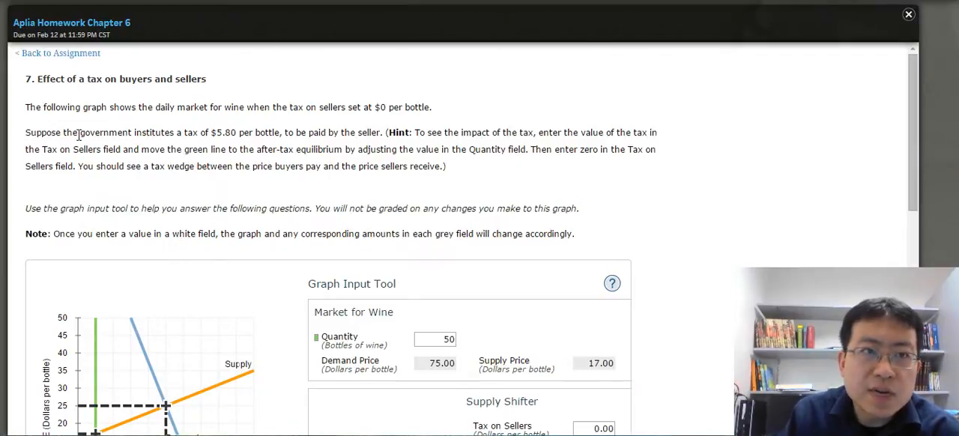
{"action": "mouse_move", "coordinate": [217, 112]}
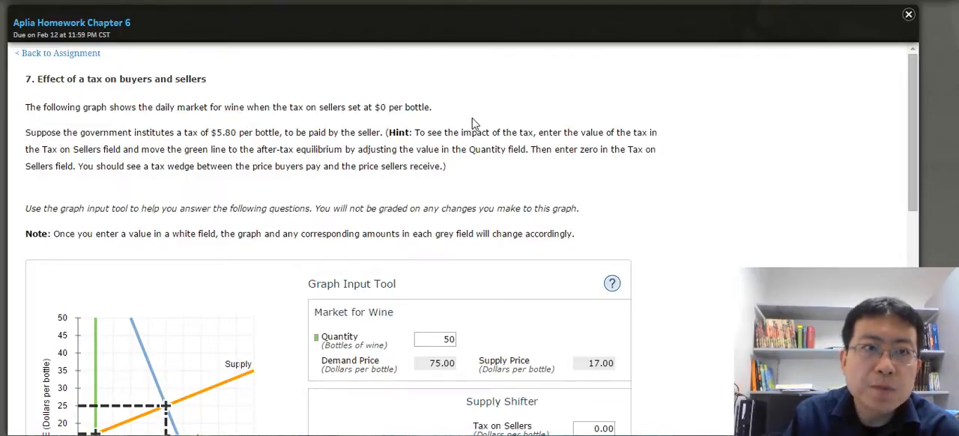
Enter a 5.80 tax on sellers, shifting supply to S + Tax at supply price 22.80.
{"action": "double_click", "coordinate": [35, 132]}
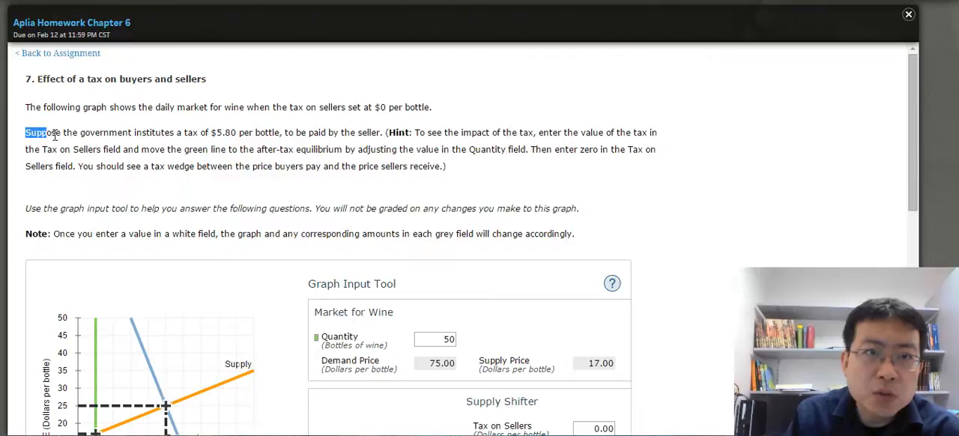
{"action": "left_click_drag", "start_coordinate": [48, 132], "coordinate": [225, 132]}
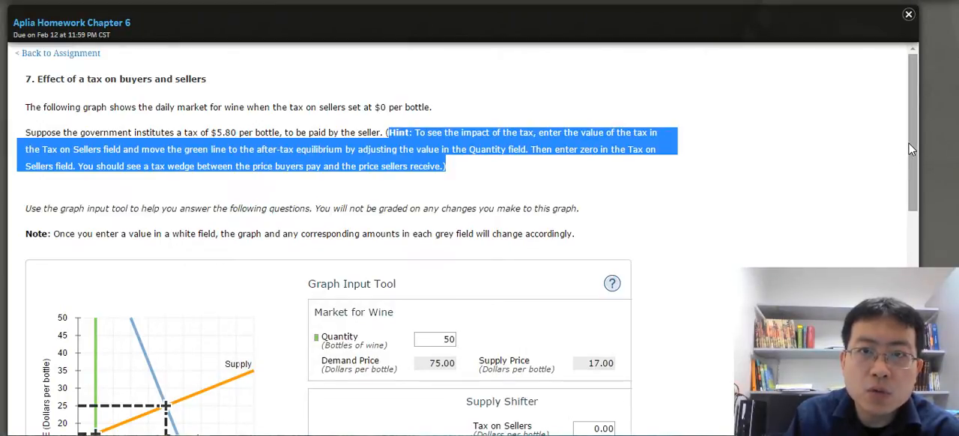
{"action": "scroll", "scroll_direction": "down", "scroll_amount": 3}
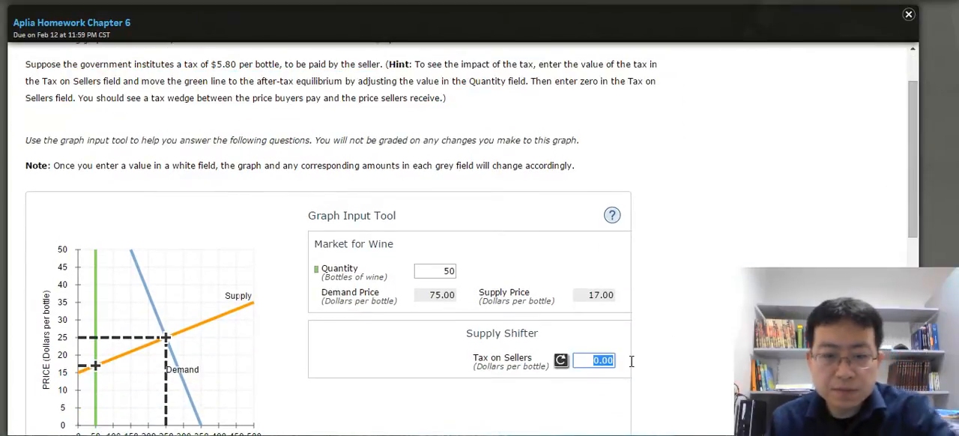
{"action": "type", "text": "5.80"}
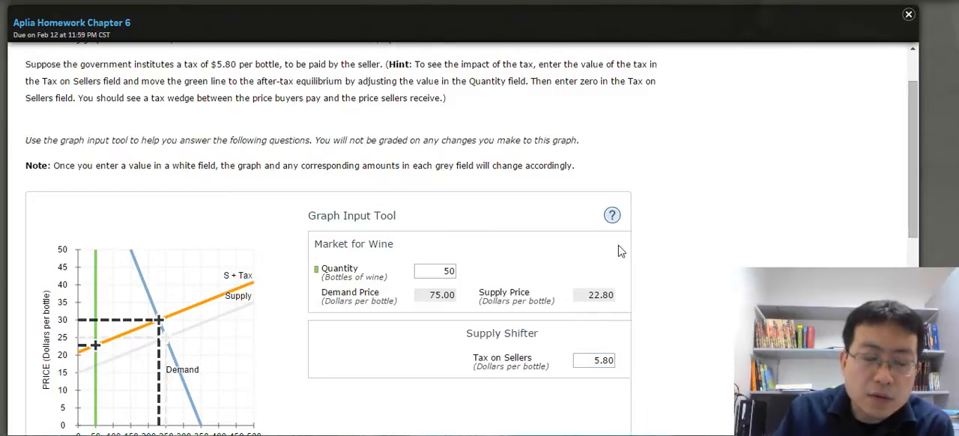
{"action": "mouse_move", "coordinate": [230, 320]}
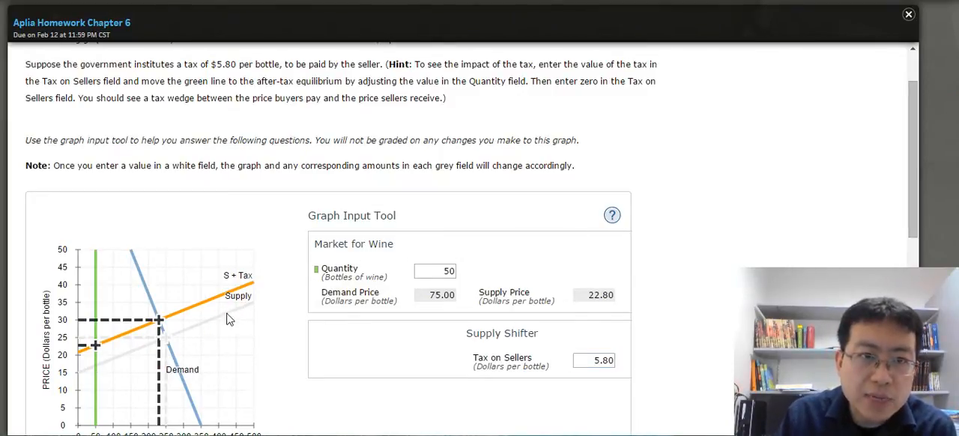
{"action": "mouse_move", "coordinate": [164, 326]}
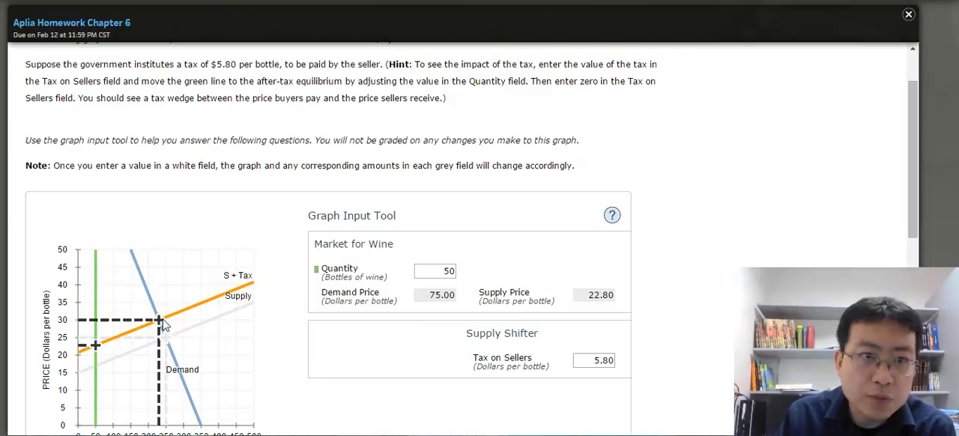
{"action": "mouse_move", "coordinate": [251, 302]}
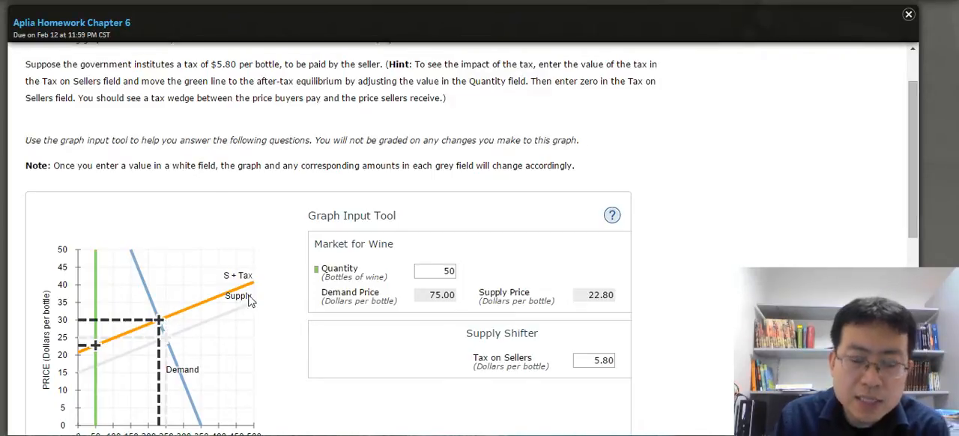
{"action": "mouse_move", "coordinate": [262, 292]}
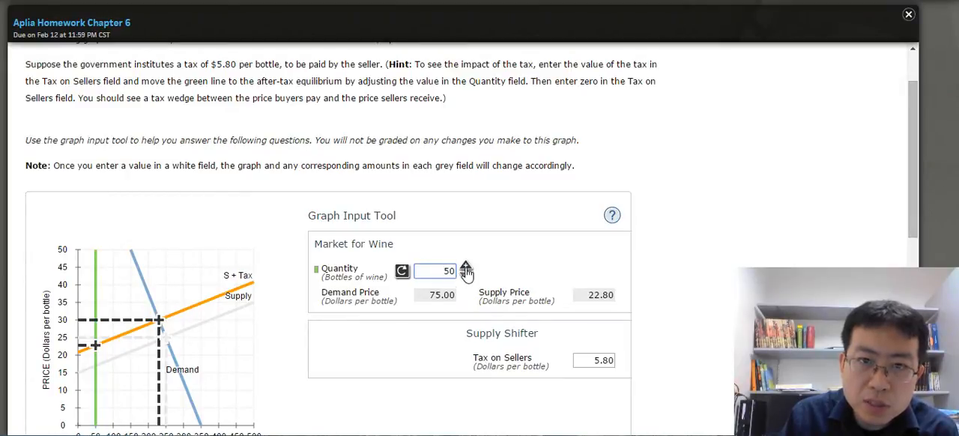
Set quantity to 230 bottles, where demand and supply prices both read 30.00.
{"action": "left_click", "coordinate": [466, 268]}
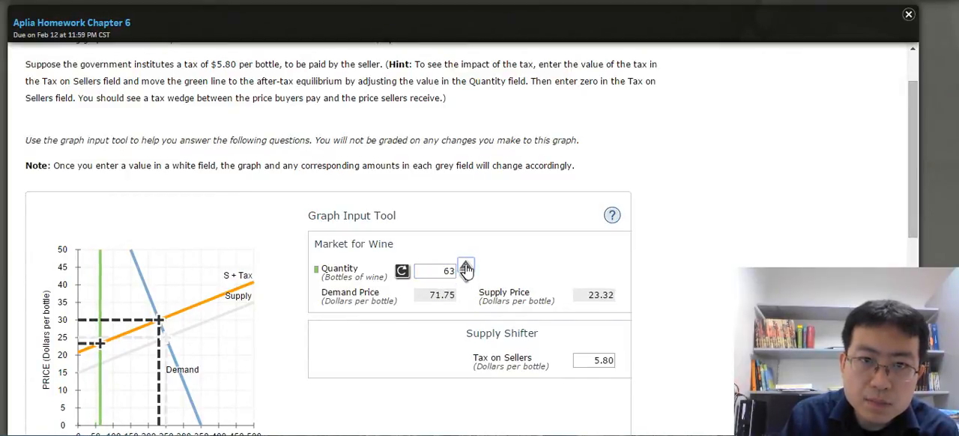
{"action": "left_click", "coordinate": [466, 267]}
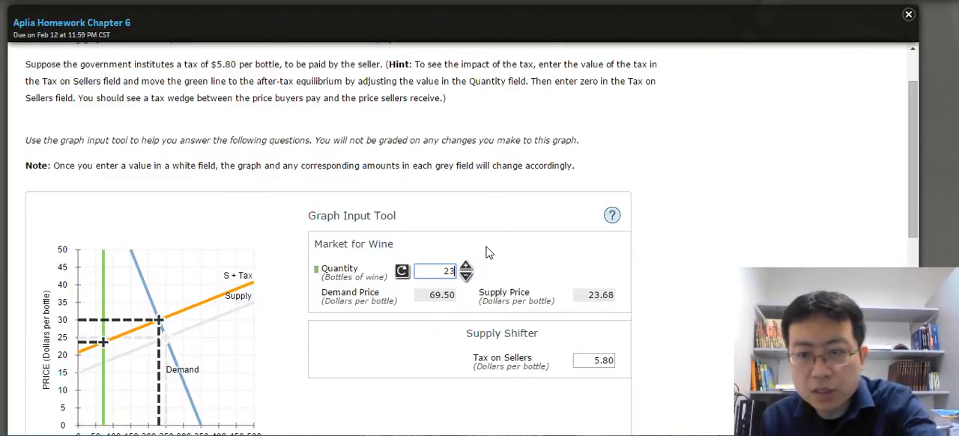
{"action": "type", "text": "230"}
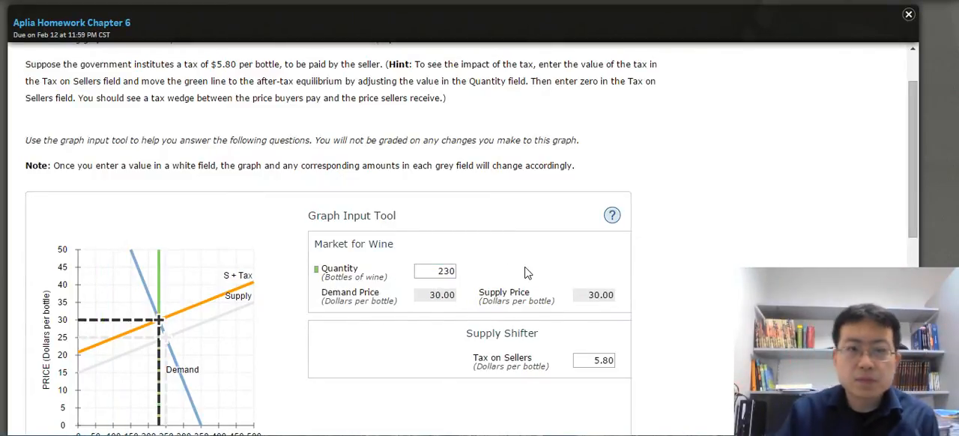
{"action": "mouse_move", "coordinate": [834, 232]}
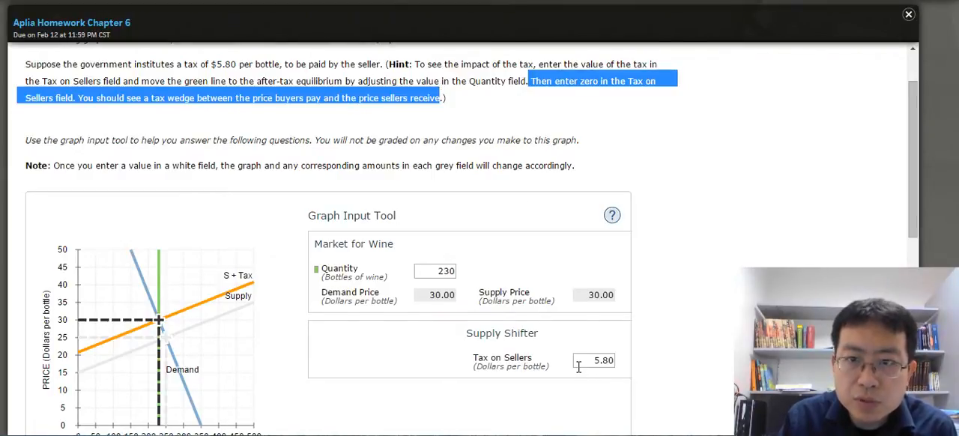
Reset the tax on sellers to 0.00, revealing the 30.00 versus 24.20 price wedge.
{"action": "left_click", "coordinate": [594, 361]}
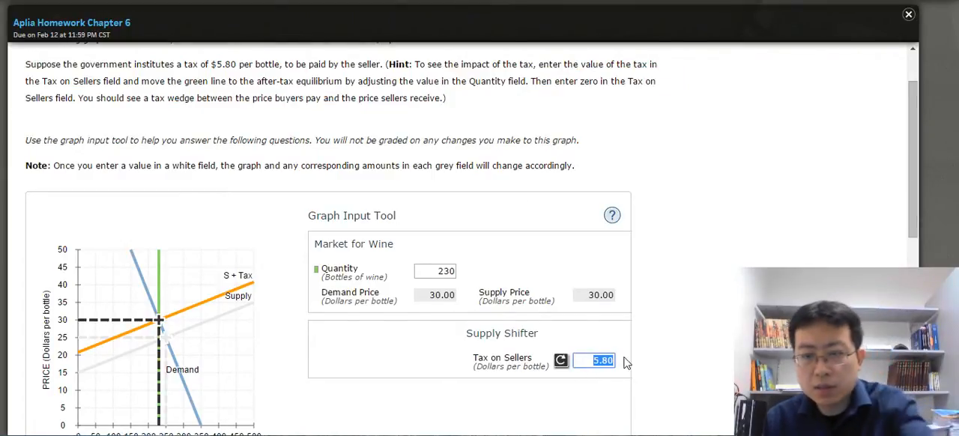
{"action": "type", "text": "0.00"}
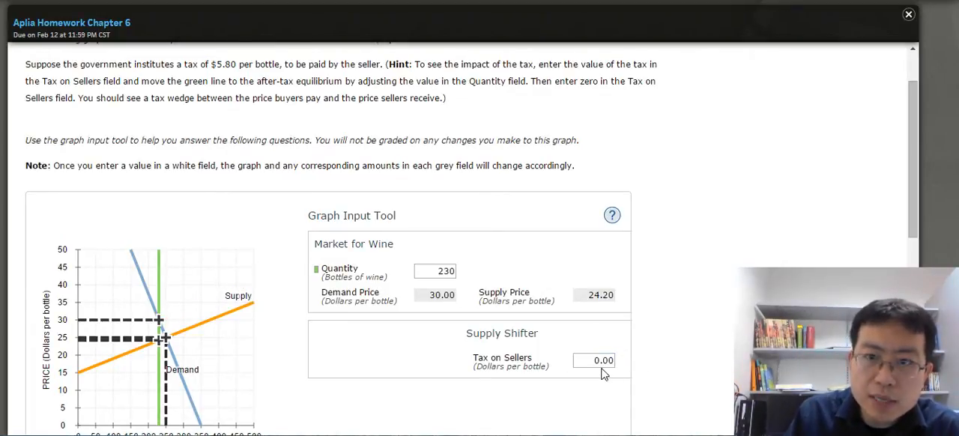
{"action": "mouse_move", "coordinate": [404, 281]}
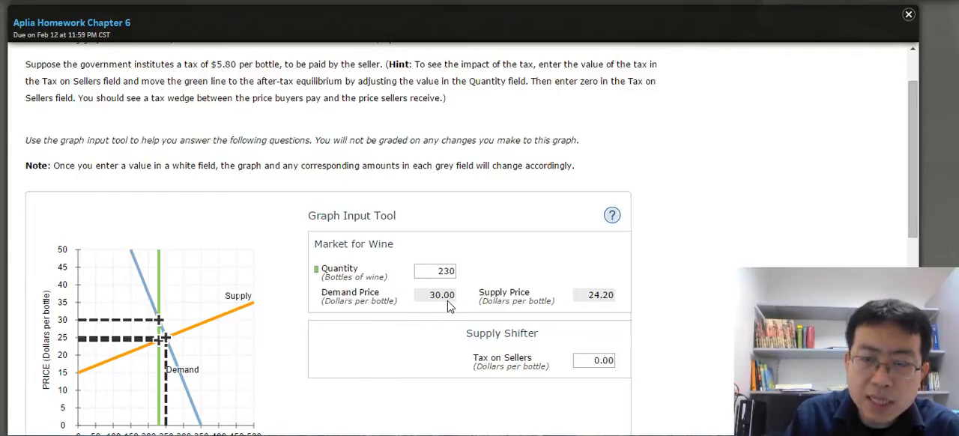
{"action": "mouse_move", "coordinate": [562, 298]}
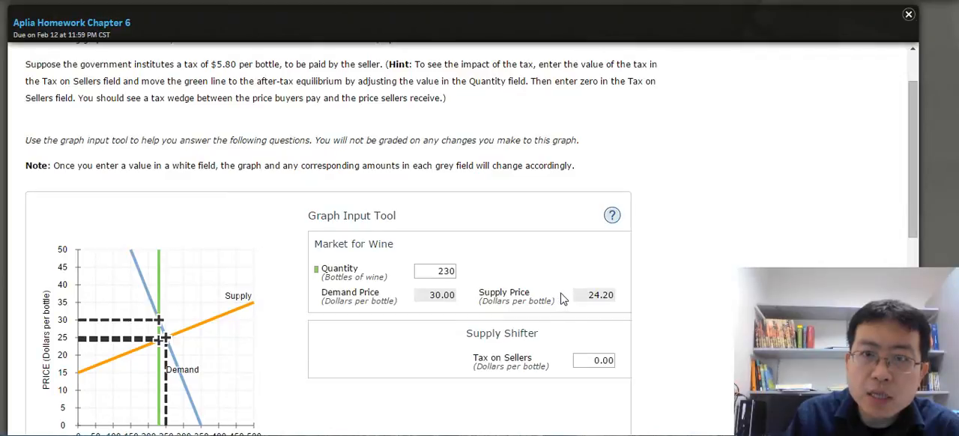
{"action": "mouse_move", "coordinate": [598, 306]}
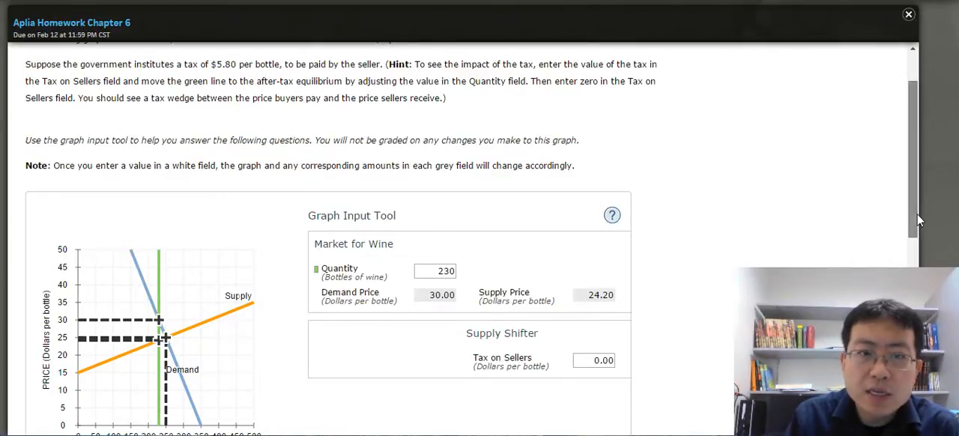
Fill the After Tax row with quantity 230, buyer price 30 and seller price 24.20.
{"action": "scroll", "scroll_direction": "down", "scroll_amount": 3}
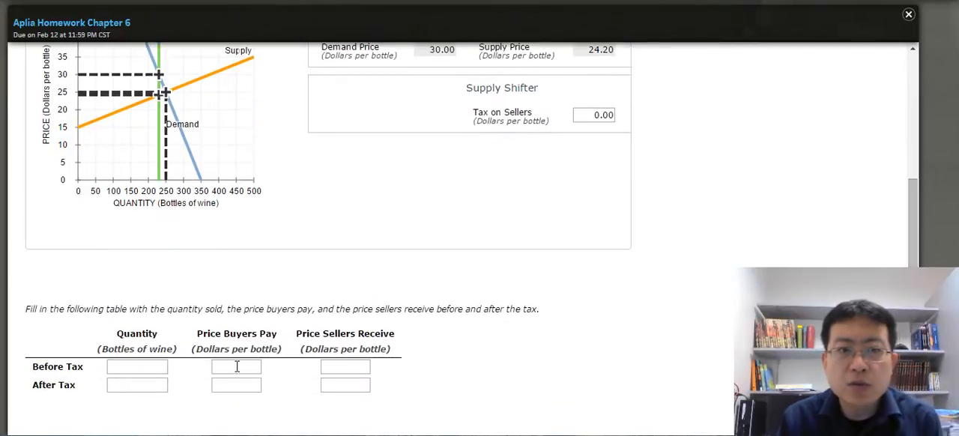
{"action": "left_click", "coordinate": [137, 384]}
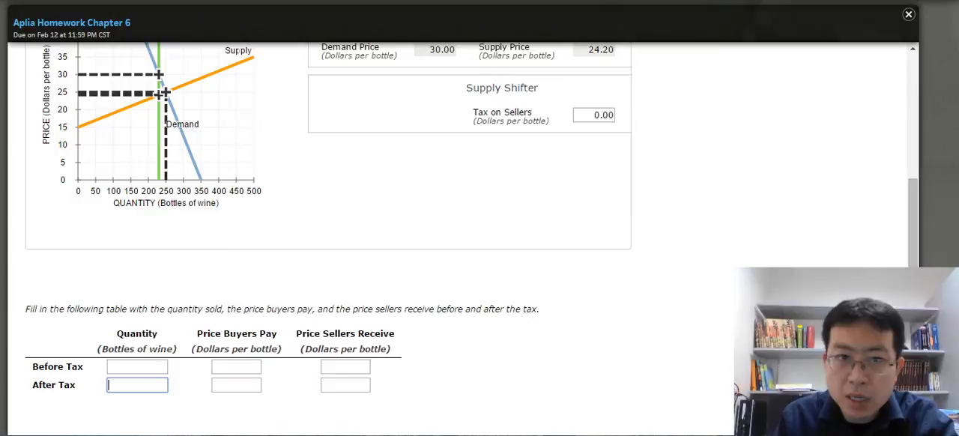
{"action": "scroll", "scroll_direction": "down", "scroll_amount": 3}
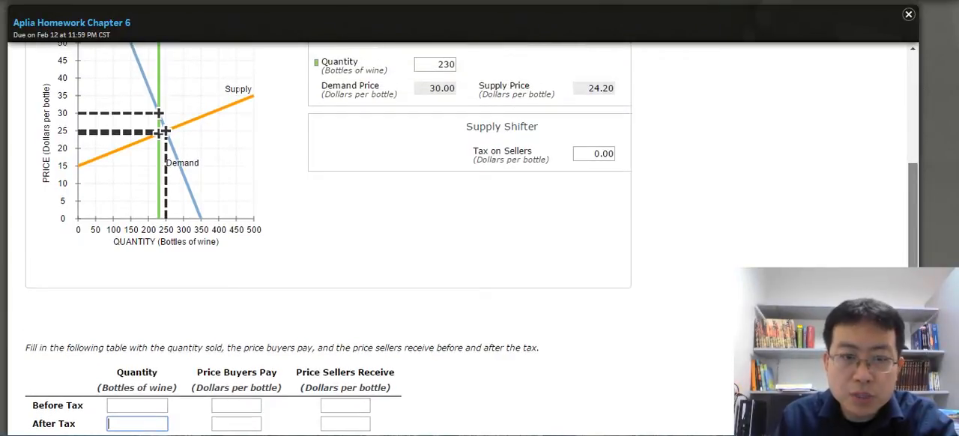
{"action": "type", "text": "230"}
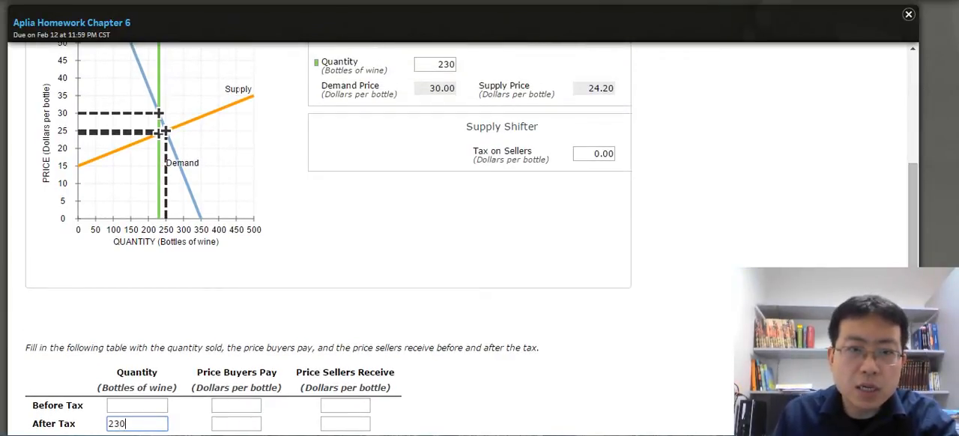
{"action": "left_click", "coordinate": [236, 424]}
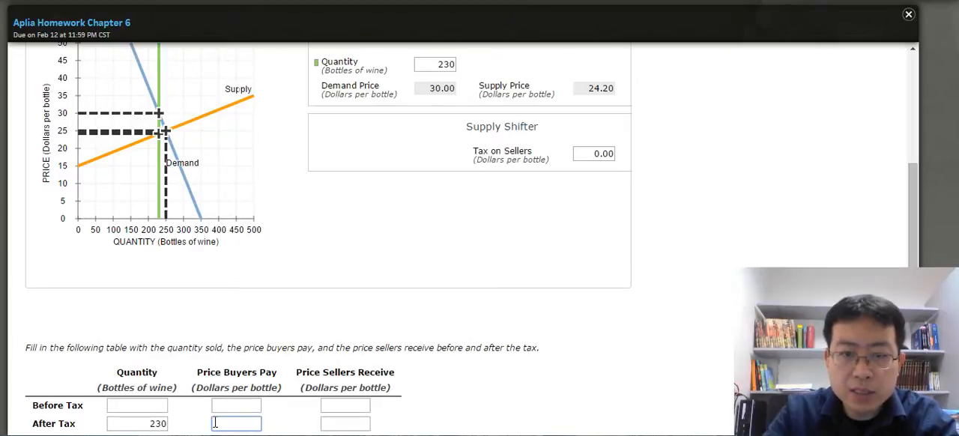
{"action": "type", "text": "30"}
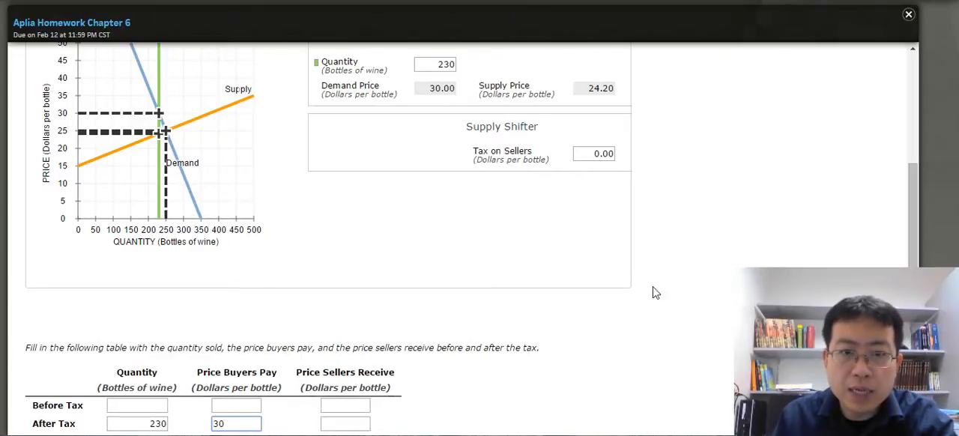
{"action": "type", "text": "2"}
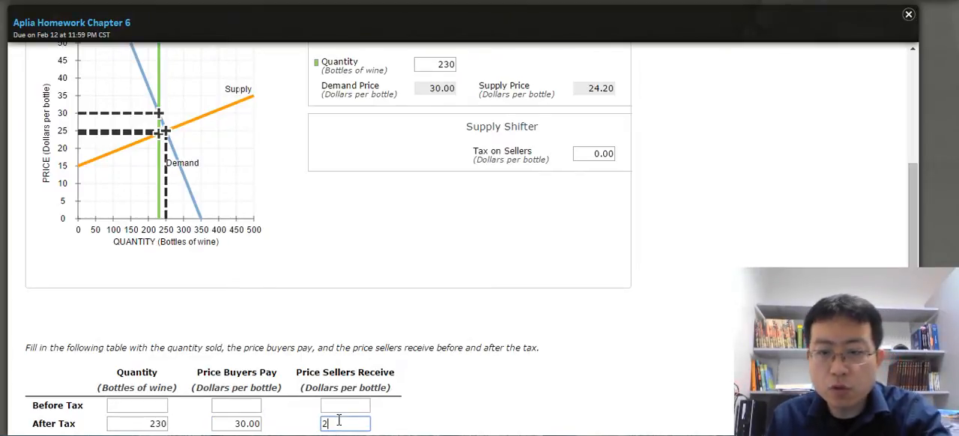
{"action": "type", "text": "4.20"}
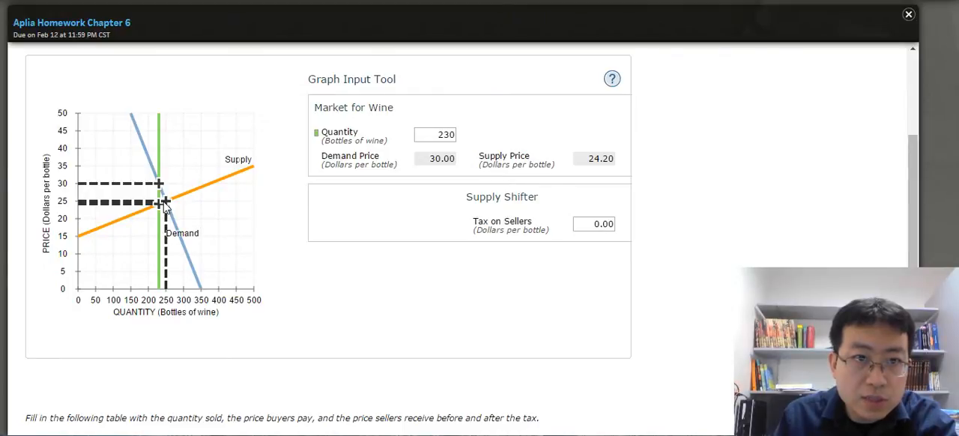
{"action": "mouse_move", "coordinate": [165, 202]}
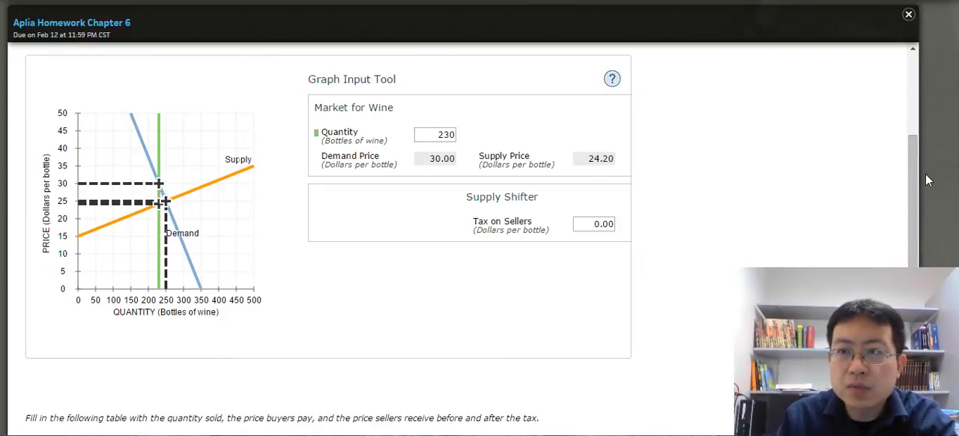
Enter 250 bottles with 25.00 buyer and seller prices in the Before Tax row.
{"action": "scroll", "scroll_direction": "down", "scroll_amount": 3}
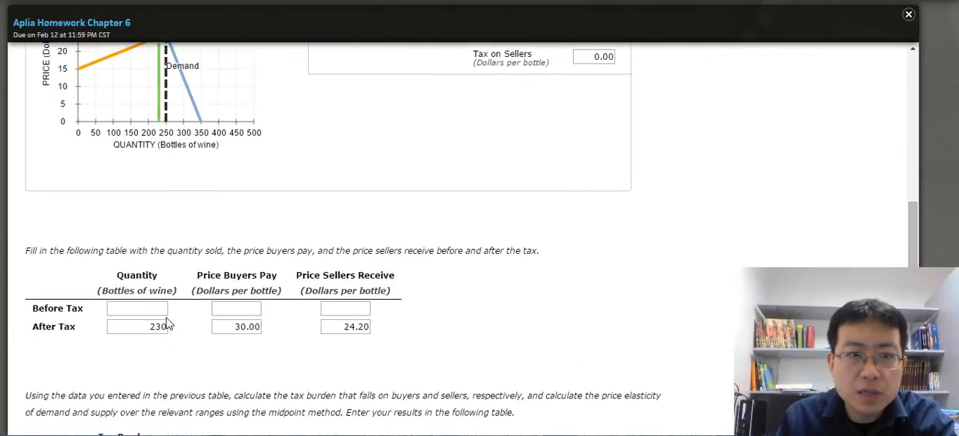
{"action": "type", "text": "25"}
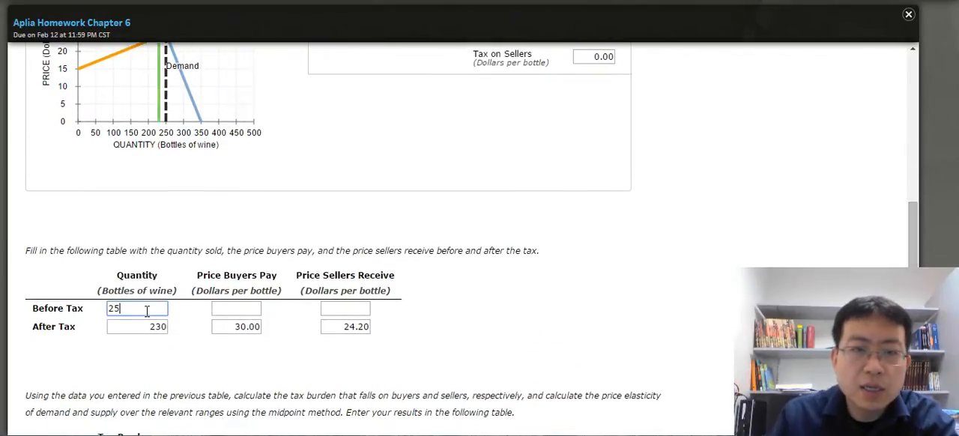
{"action": "left_click", "coordinate": [236, 308]}
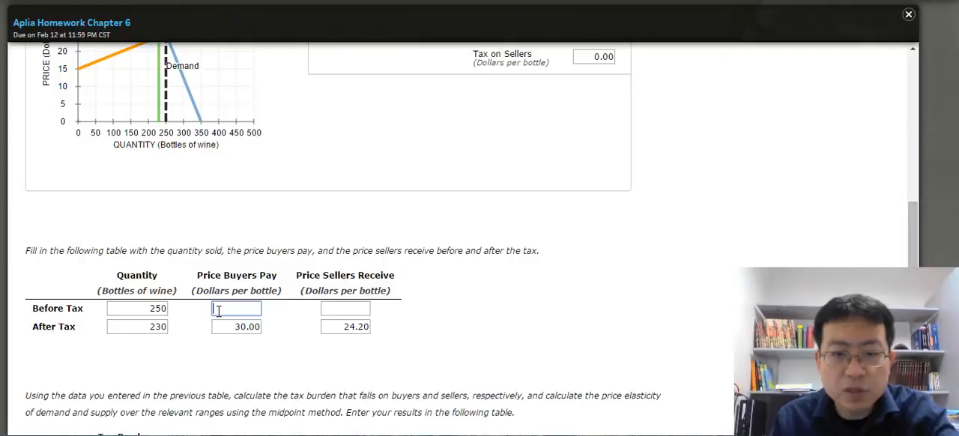
{"action": "type", "text": "25.00"}
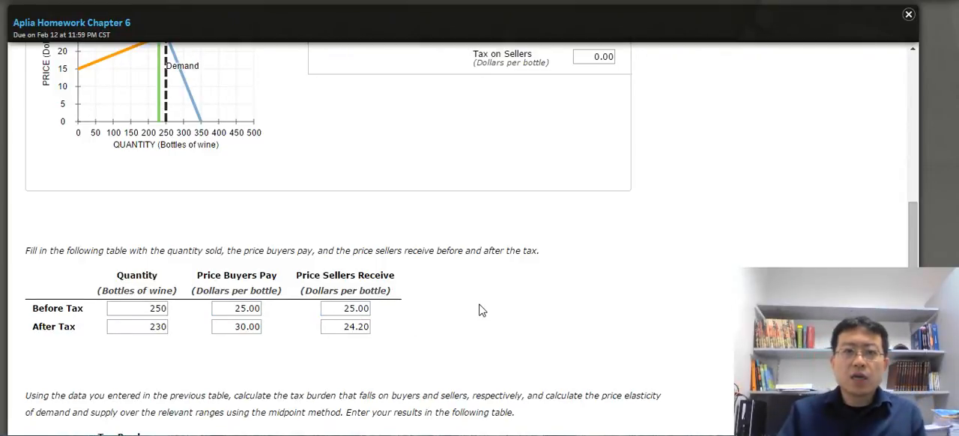
{"action": "mouse_move", "coordinate": [171, 324]}
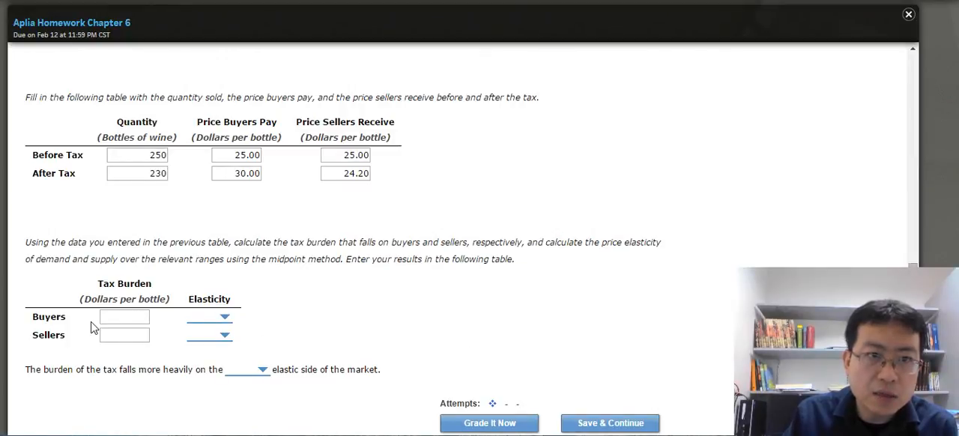
{"action": "mouse_move", "coordinate": [102, 321]}
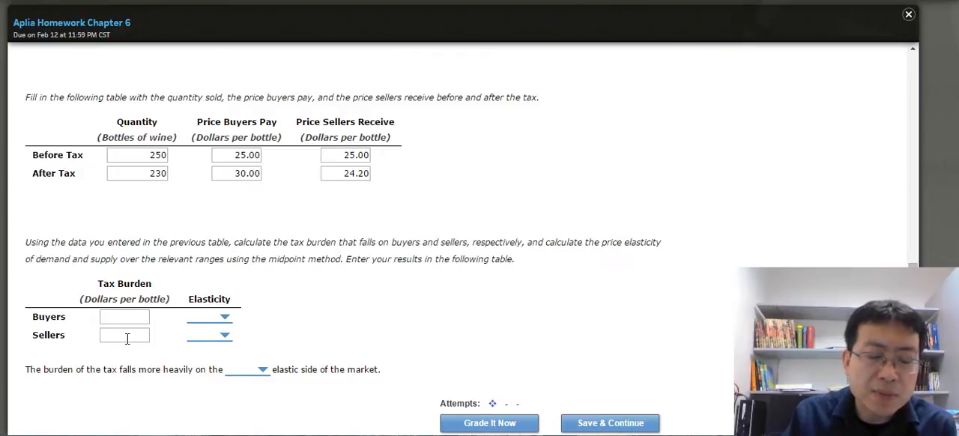
{"action": "mouse_move", "coordinate": [188, 255]}
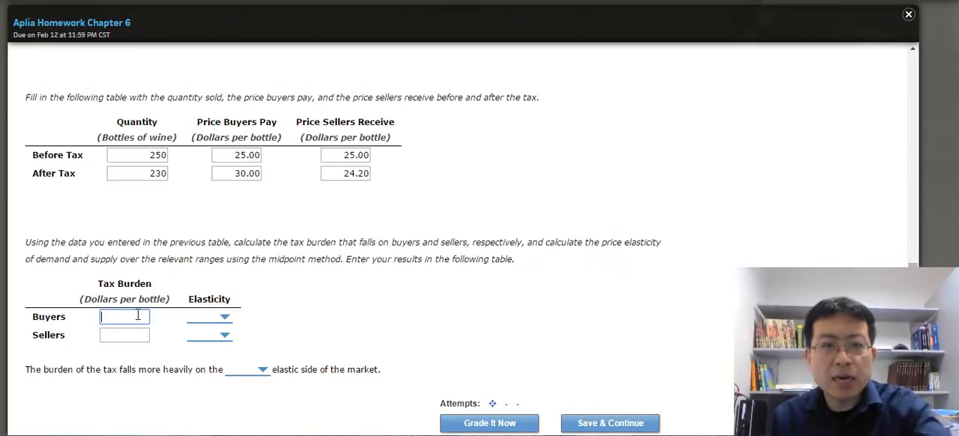
Enter a buyers' tax burden of 5.00 and a sellers' burden of 0.80.
{"action": "type", "text": "5.00"}
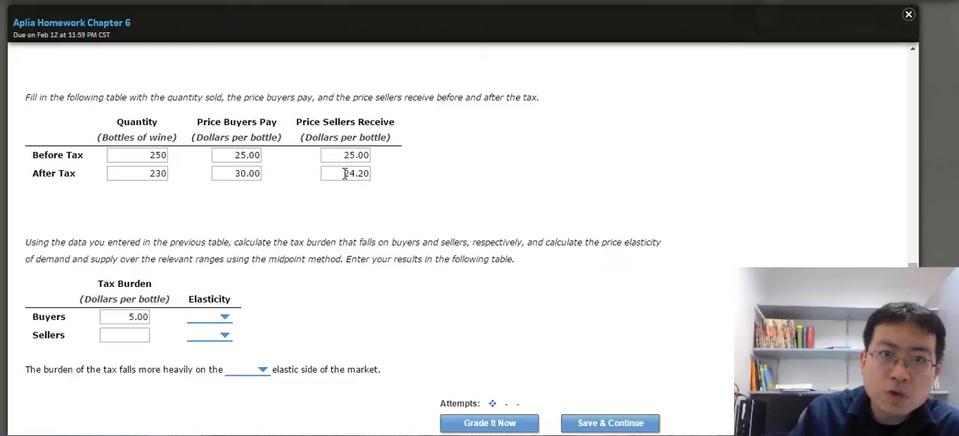
{"action": "left_click", "coordinate": [125, 335]}
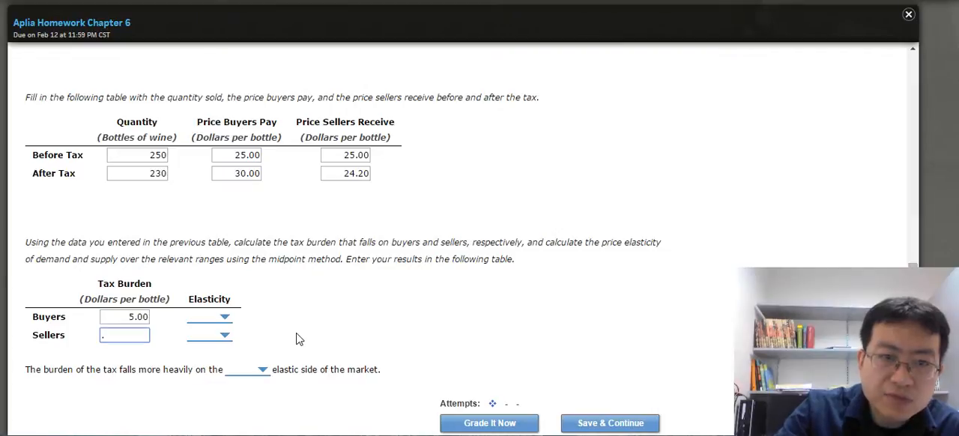
{"action": "type", "text": "80"}
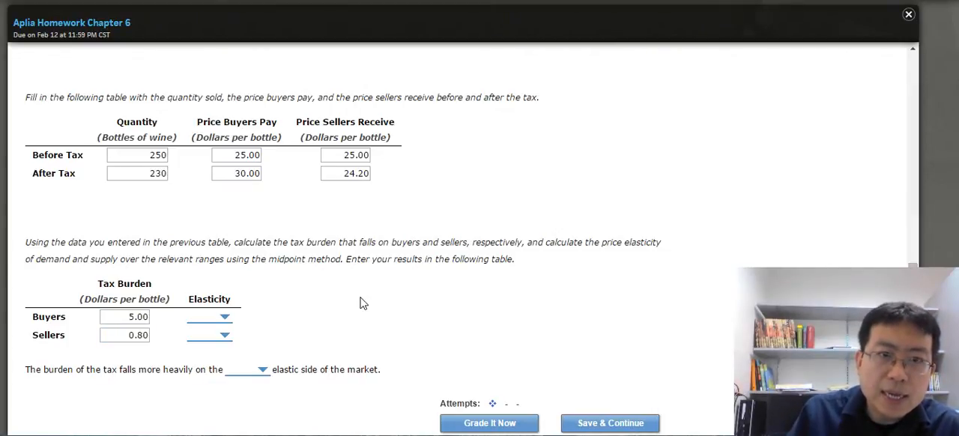
{"action": "mouse_move", "coordinate": [228, 316]}
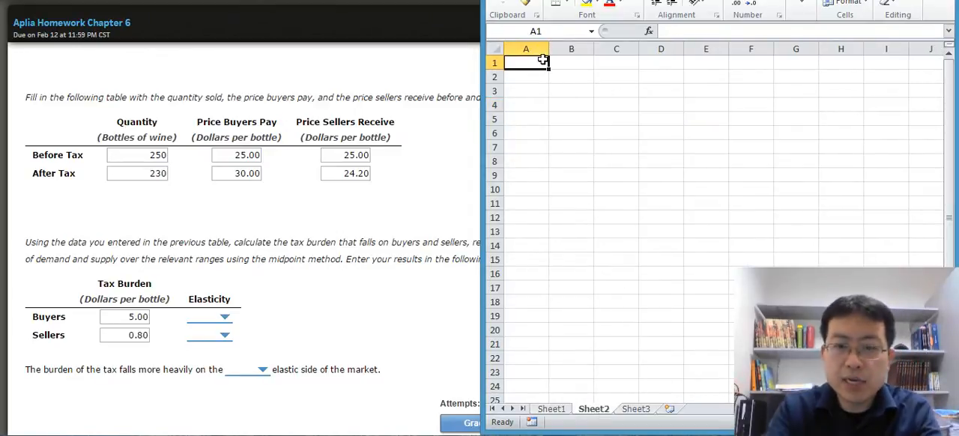
In Sheet2, add price and quantity headers with rows 25/250 and 30/230.
{"action": "type", "text": "price"}
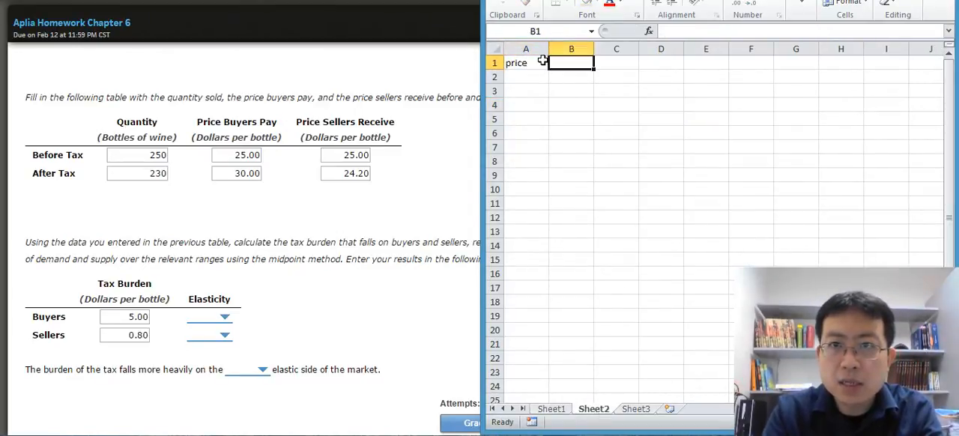
{"action": "type", "text": "quantity"}
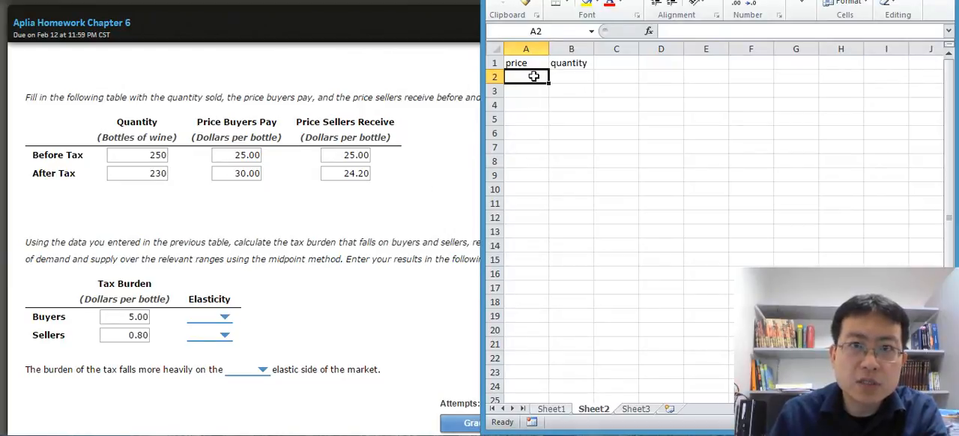
{"action": "mouse_move", "coordinate": [206, 184]}
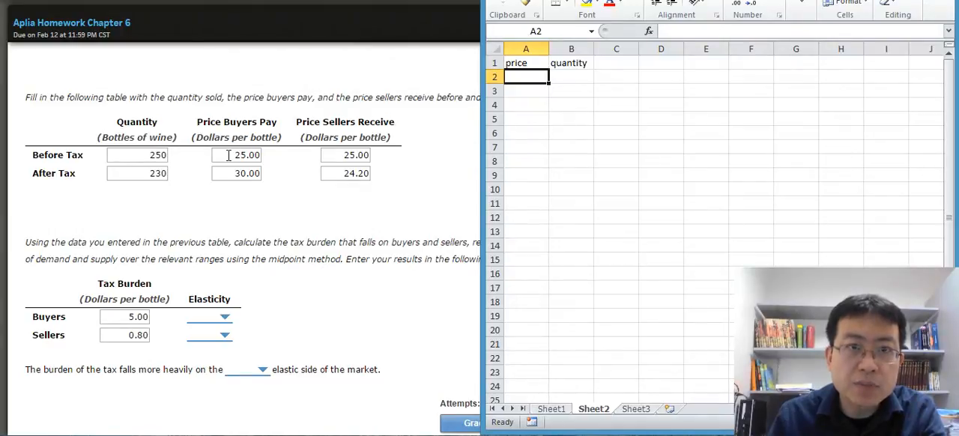
{"action": "mouse_move", "coordinate": [417, 124]}
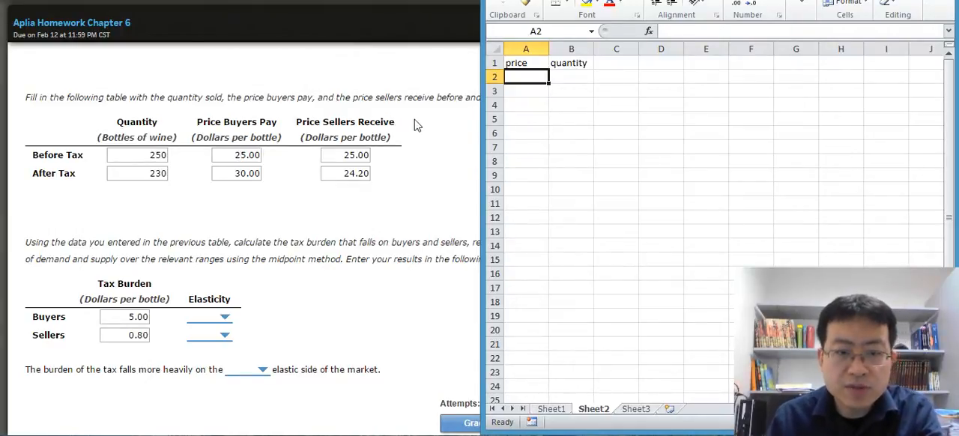
{"action": "type", "text": "25"}
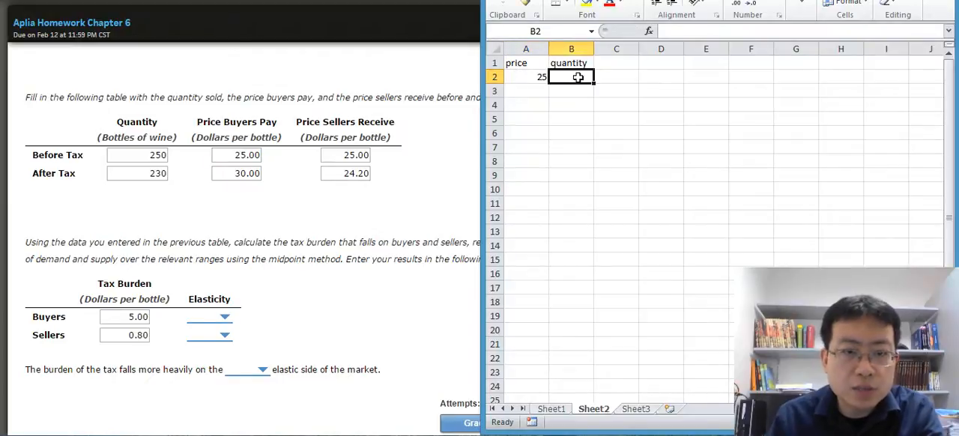
{"action": "type", "text": "250"}
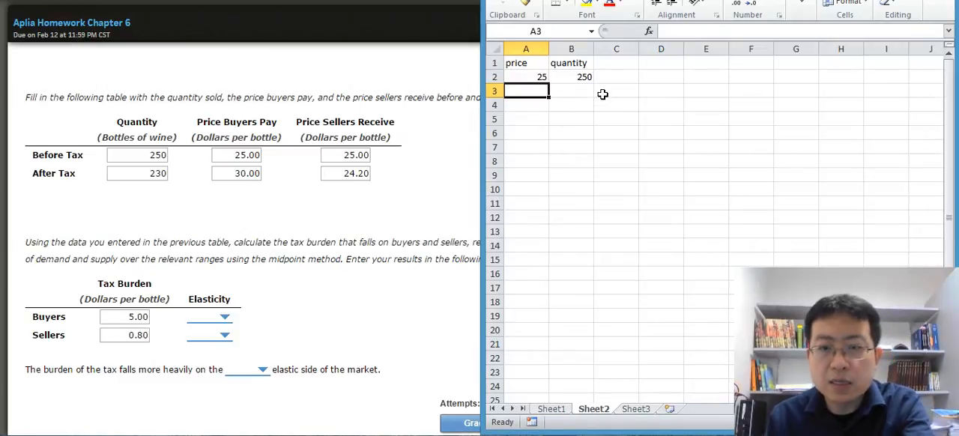
{"action": "type", "text": "30"}
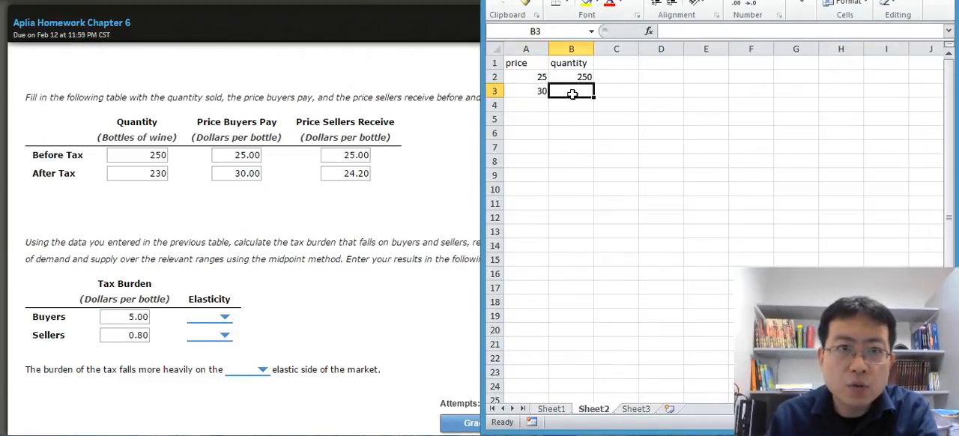
{"action": "type", "text": "230"}
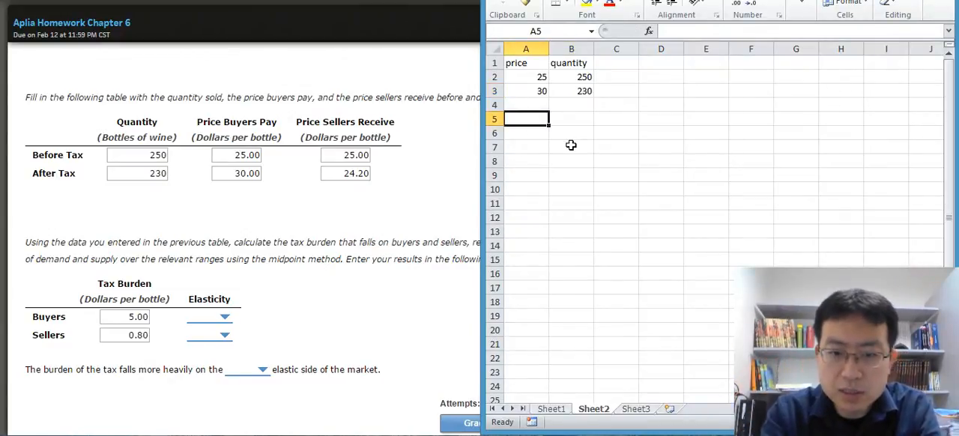
Add row 5 headings for change, average and % change in Q and P, plus Ed.
{"action": "type", "text": "change in"}
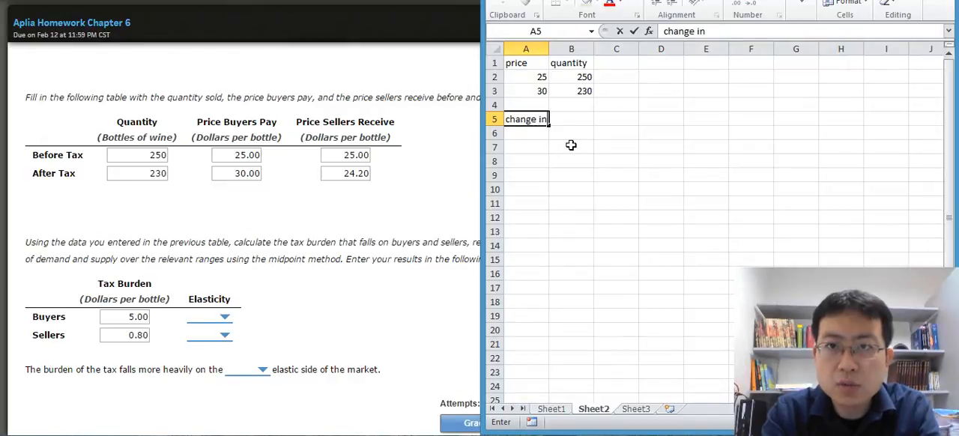
{"action": "type", "text": "Q"}
{"action": "left_click", "coordinate": [572, 119]}
{"action": "type", "text": "Average"}
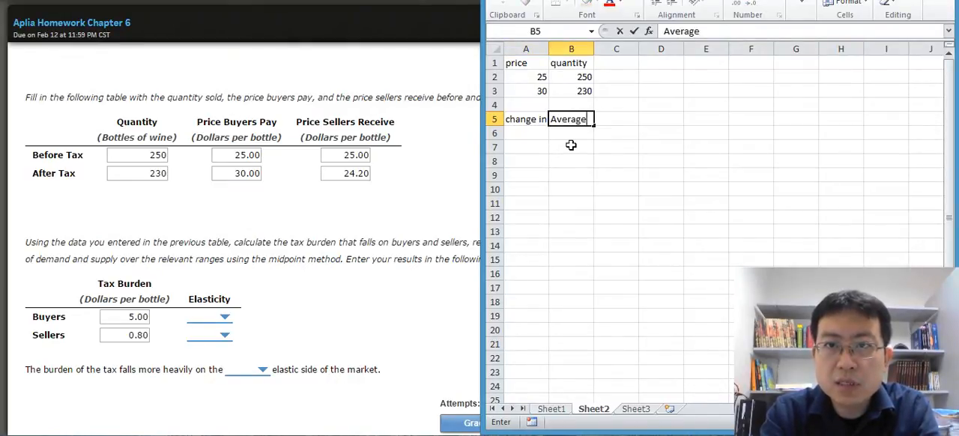
{"action": "type", "text": "Q"}
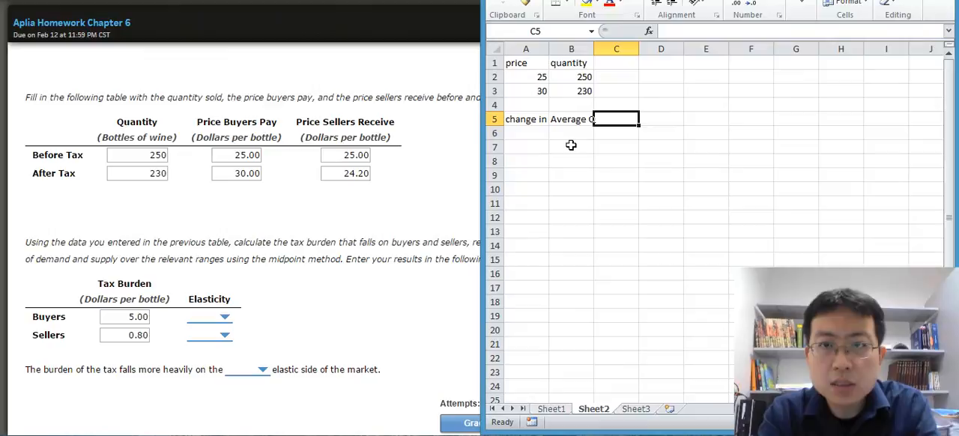
{"action": "type", "text": "% change in Q"}
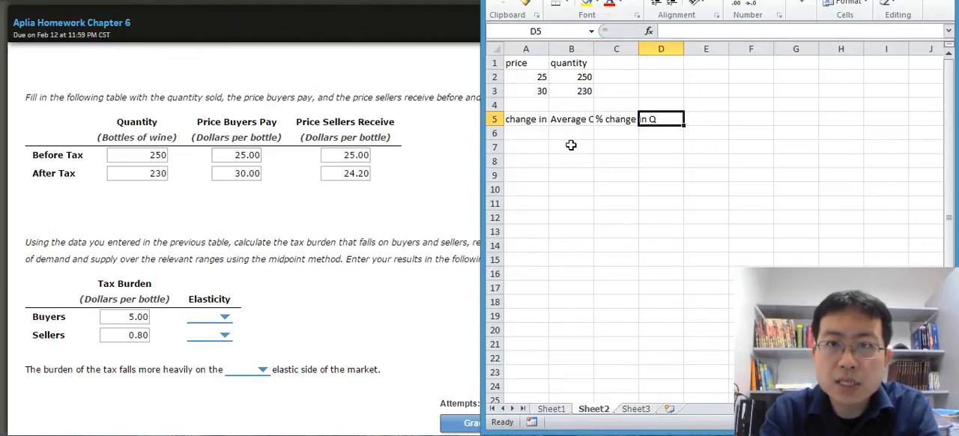
{"action": "type", "text": "change in"}
{"action": "left_click", "coordinate": [706, 119]}
{"action": "type", "text": "Average"}
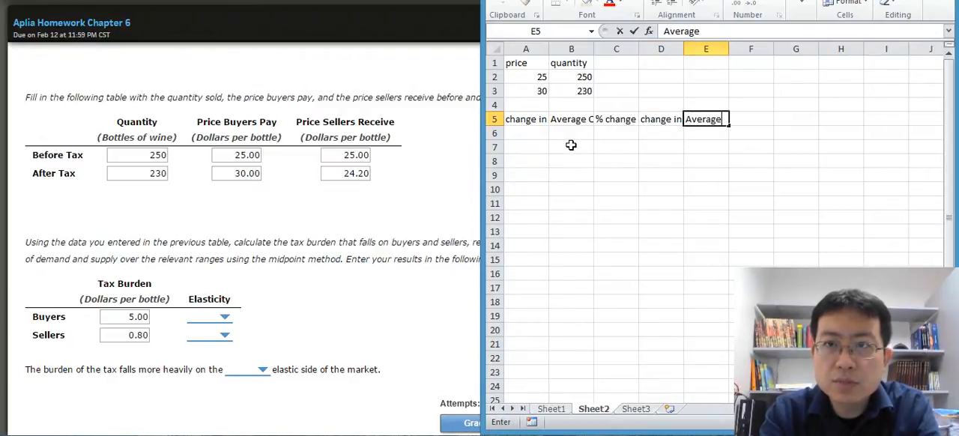
{"action": "key", "text": "Tab"}
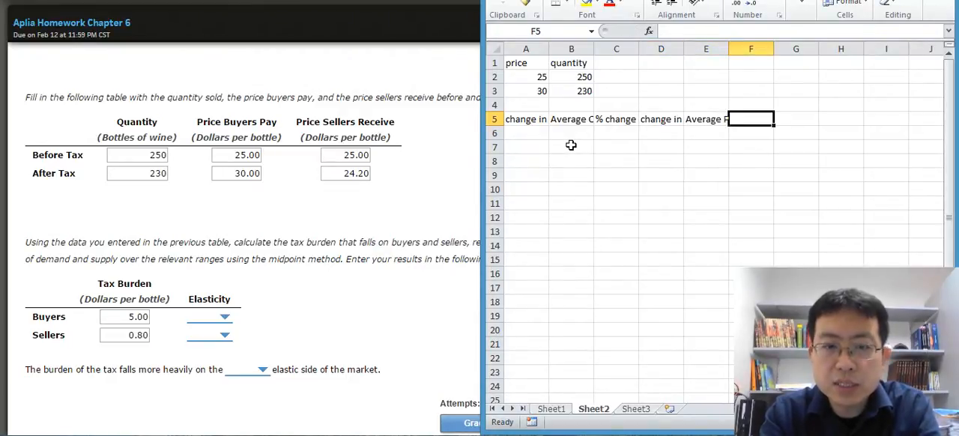
{"action": "type", "text": "% change in P"}
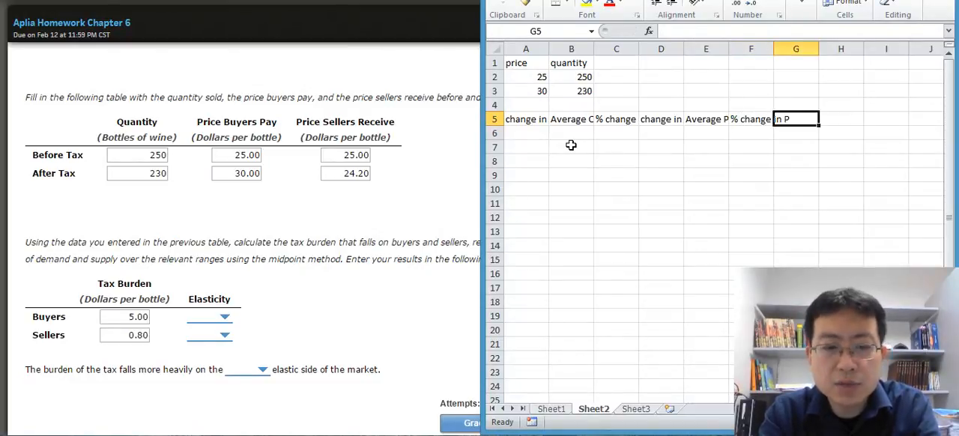
{"action": "type", "text": "E"}
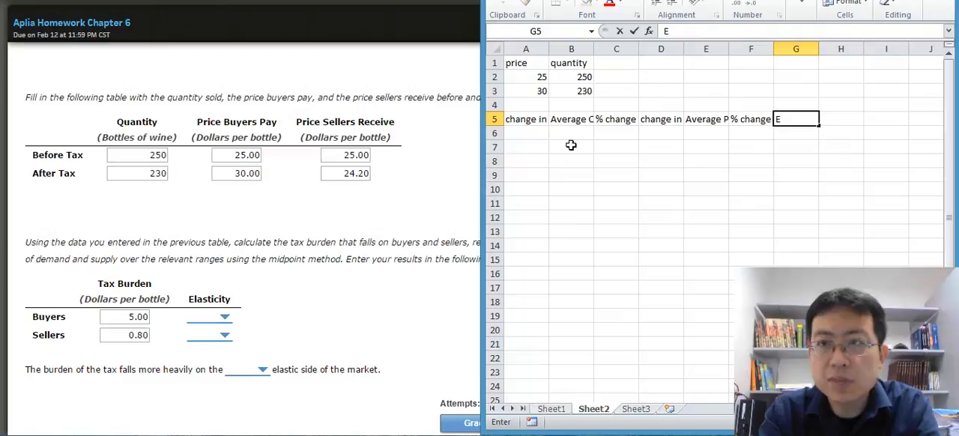
{"action": "type", "text": "d"}
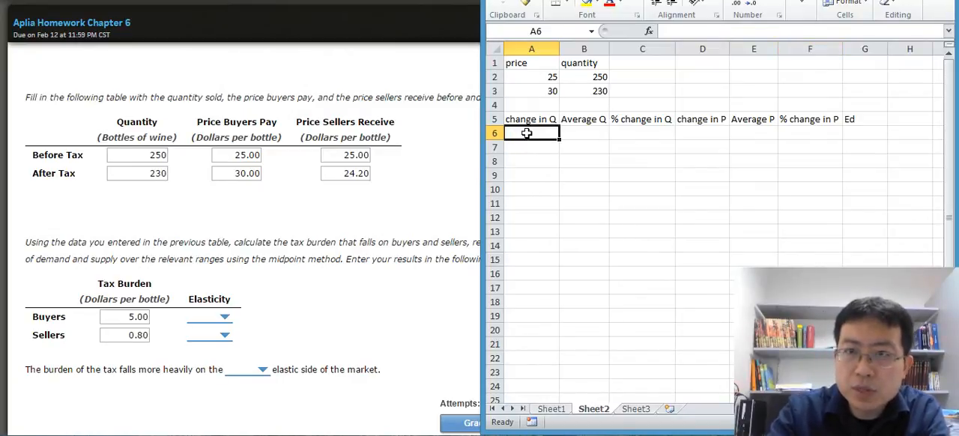
{"action": "type", "text": "="}
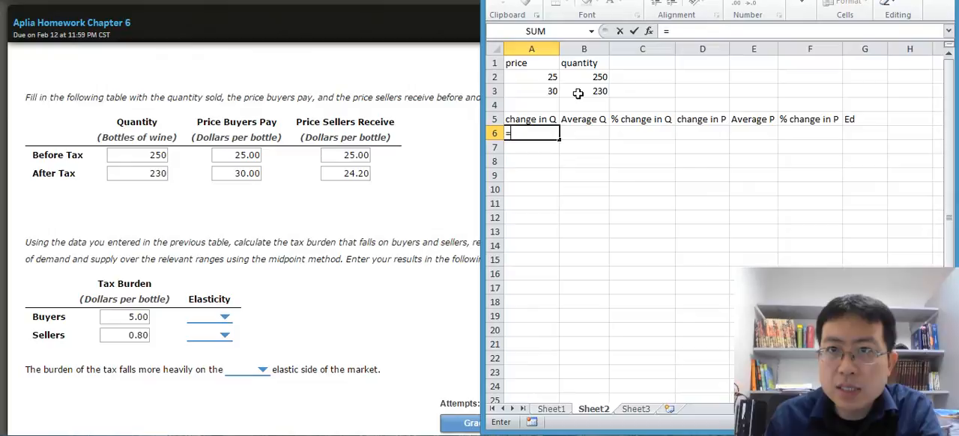
Build the change in Q, average Q and % change in Q formulas in row 6.
{"action": "left_click", "coordinate": [583, 77]}
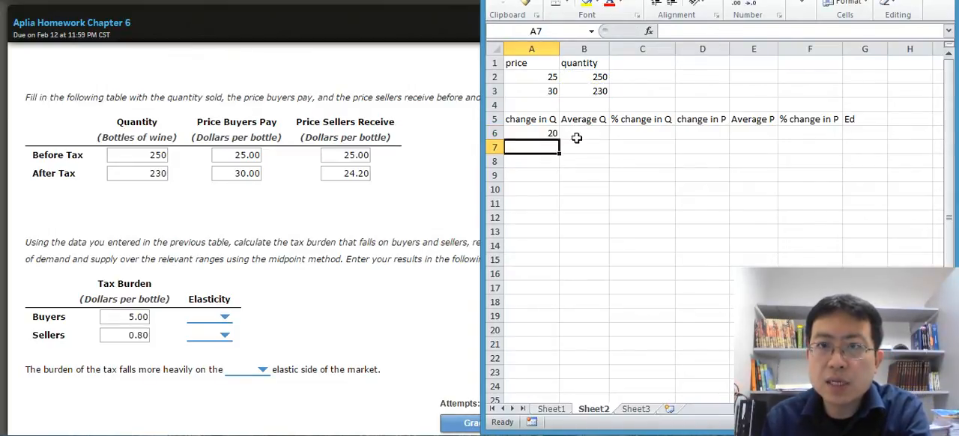
{"action": "left_click", "coordinate": [584, 132]}
{"action": "type", "text": "="}
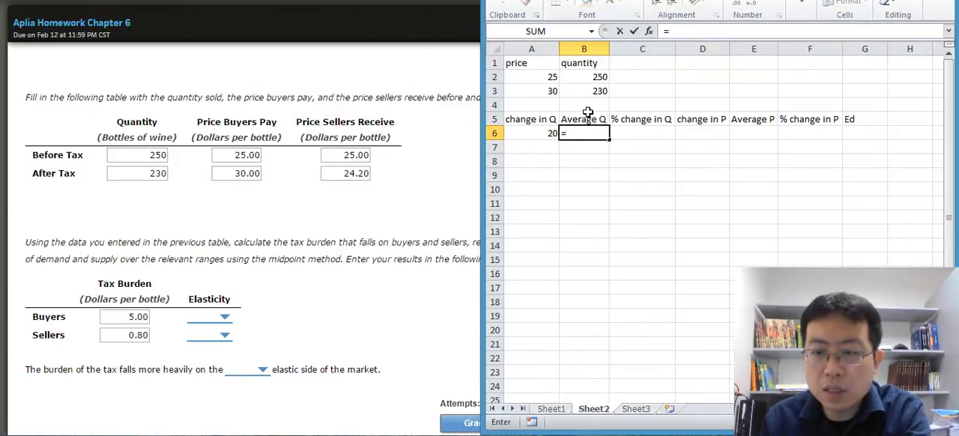
{"action": "left_click", "coordinate": [584, 76]}
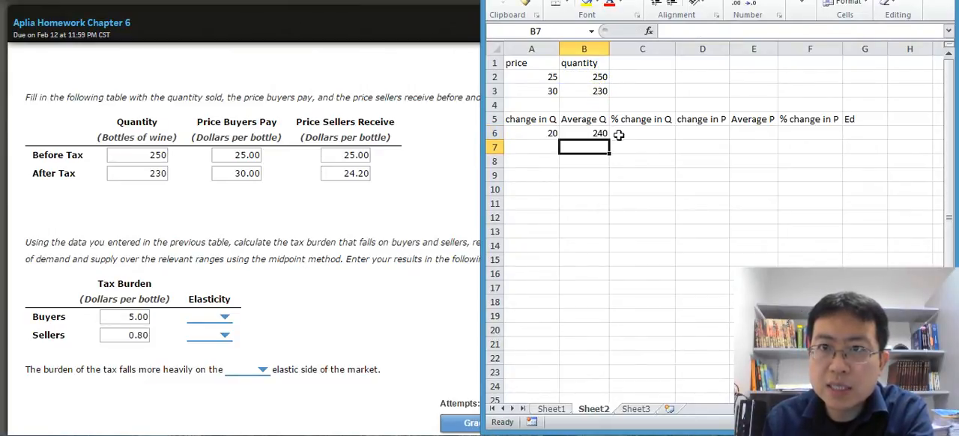
{"action": "left_click", "coordinate": [642, 133]}
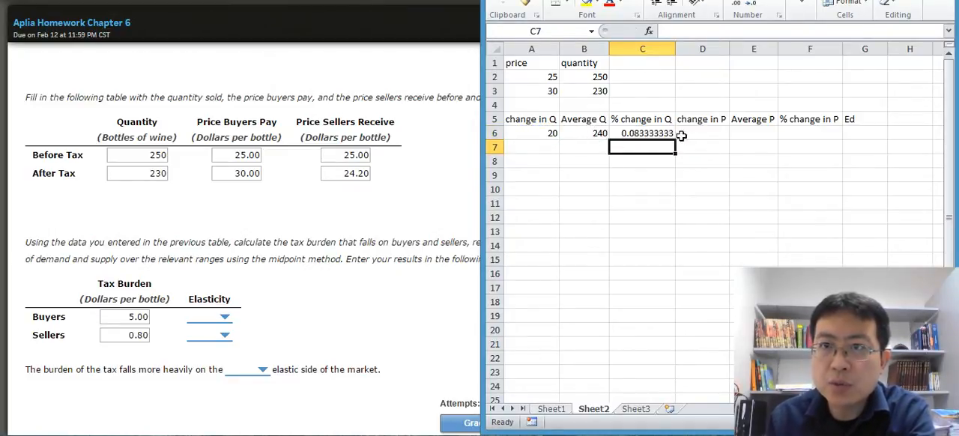
Compute change in P, average P 27.5, % change in P and Ed of about -0.458.
{"action": "left_click", "coordinate": [702, 132]}
{"action": "type", "text": "=A2-"}
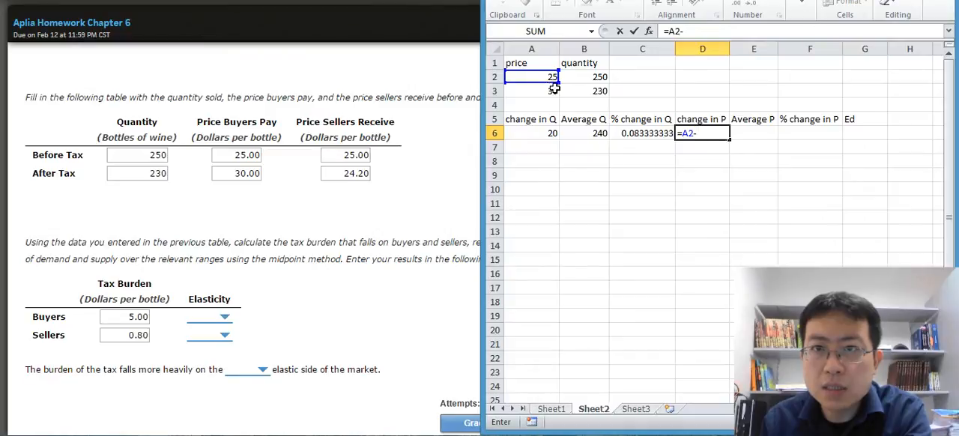
{"action": "left_click", "coordinate": [531, 91]}
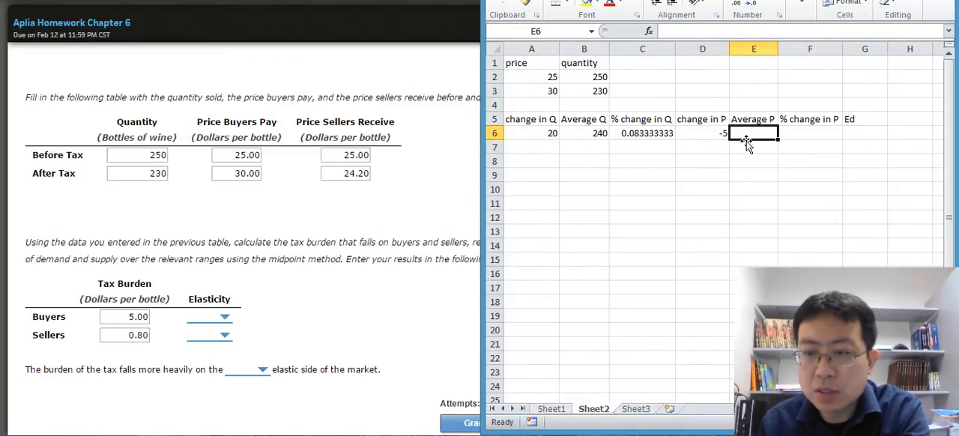
{"action": "type", "text": "=("}
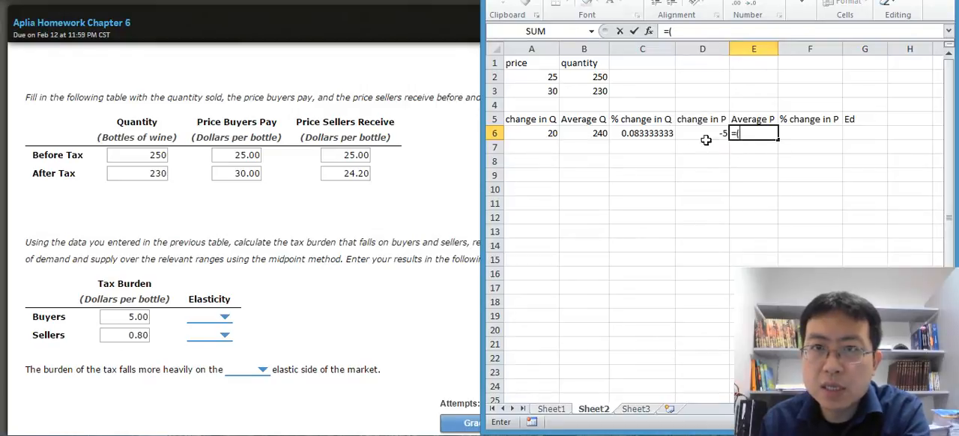
{"action": "left_click", "coordinate": [531, 90]}
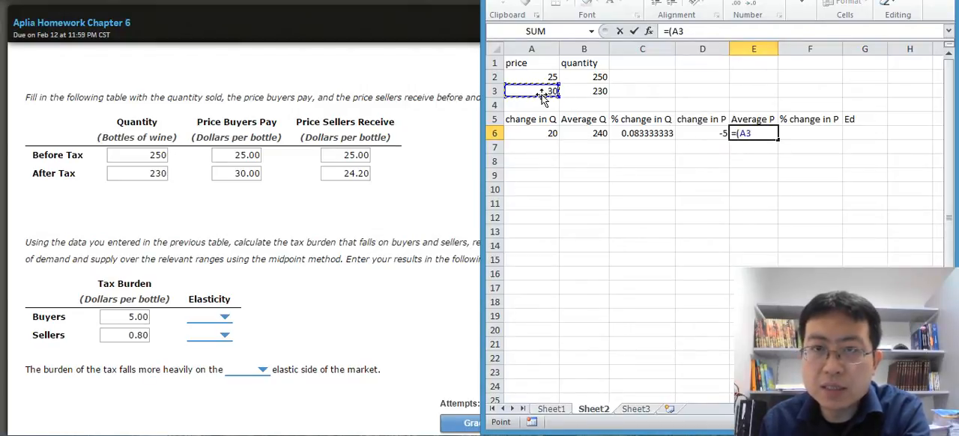
{"action": "left_click", "coordinate": [532, 76]}
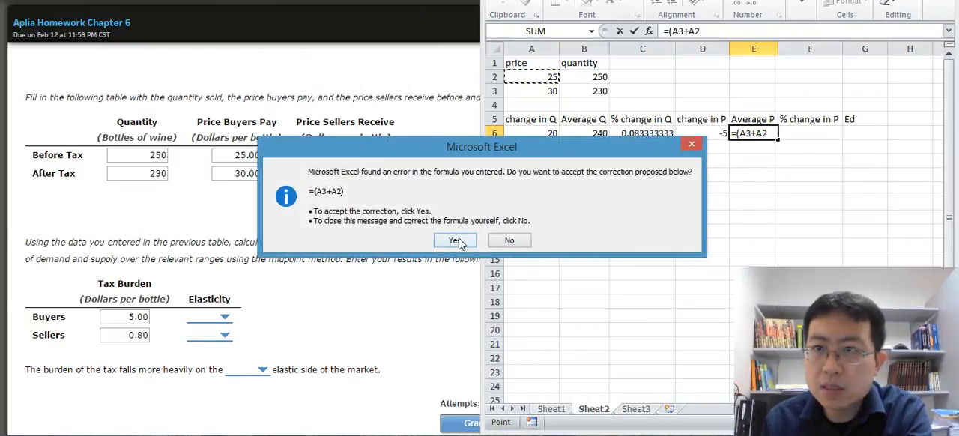
{"action": "left_click", "coordinate": [454, 240]}
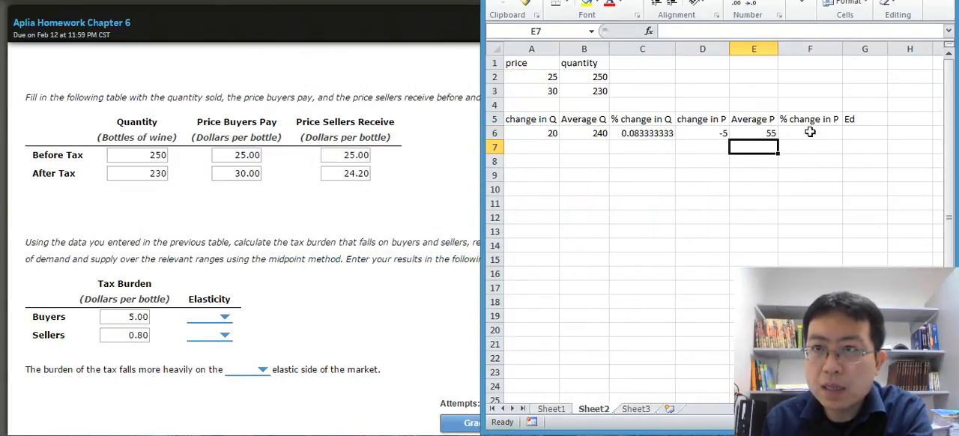
{"action": "left_click", "coordinate": [810, 132]}
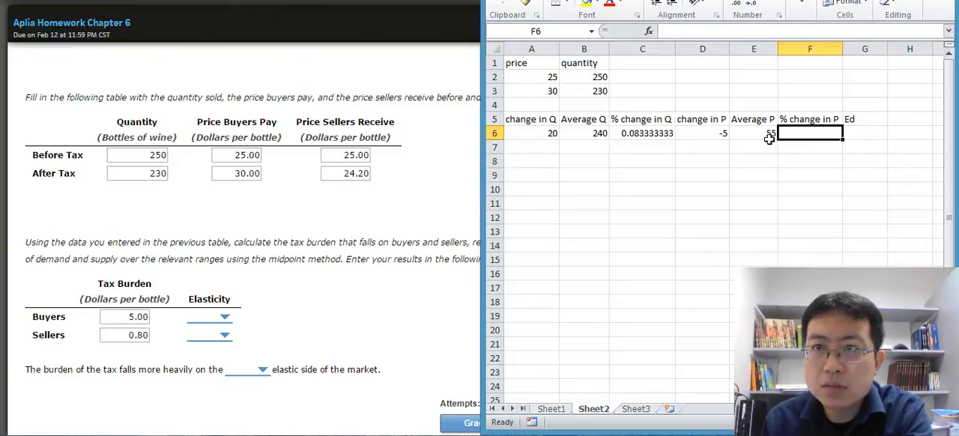
{"action": "type", "text": "=(A3+A2)"}
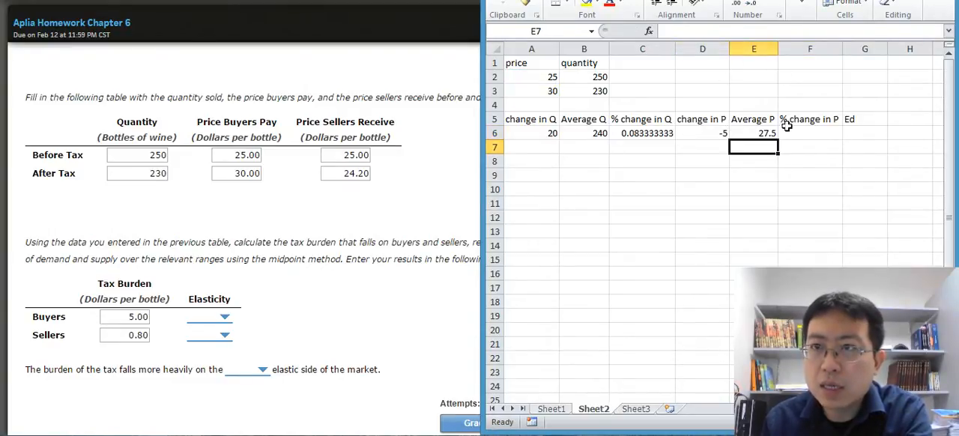
{"action": "left_click", "coordinate": [809, 133]}
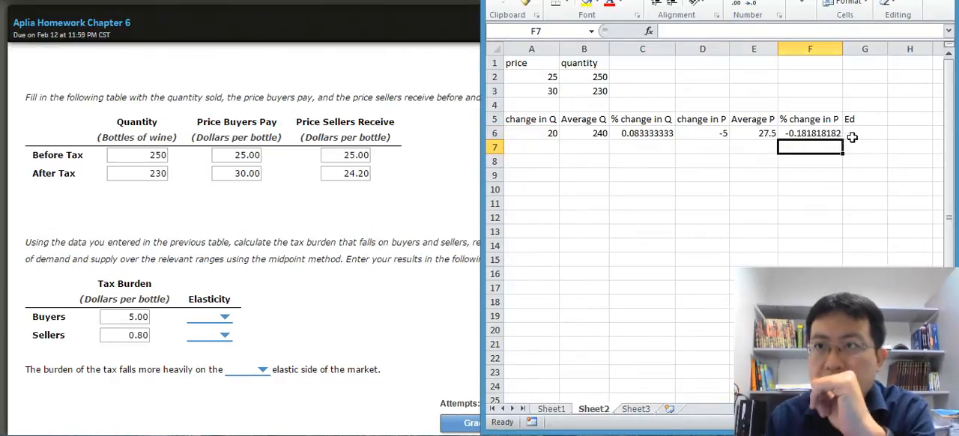
{"action": "left_click", "coordinate": [864, 133]}
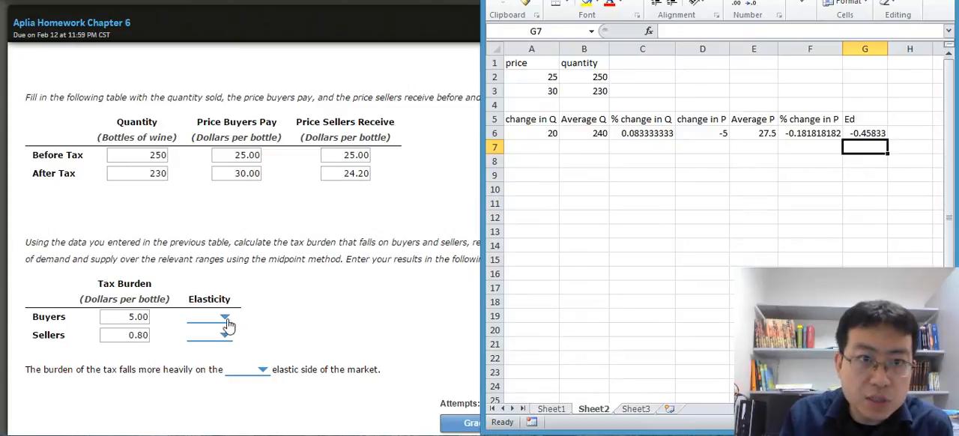
Set the buyers' elasticity answer to 0.46, matching the Excel result.
{"action": "left_click", "coordinate": [227, 316]}
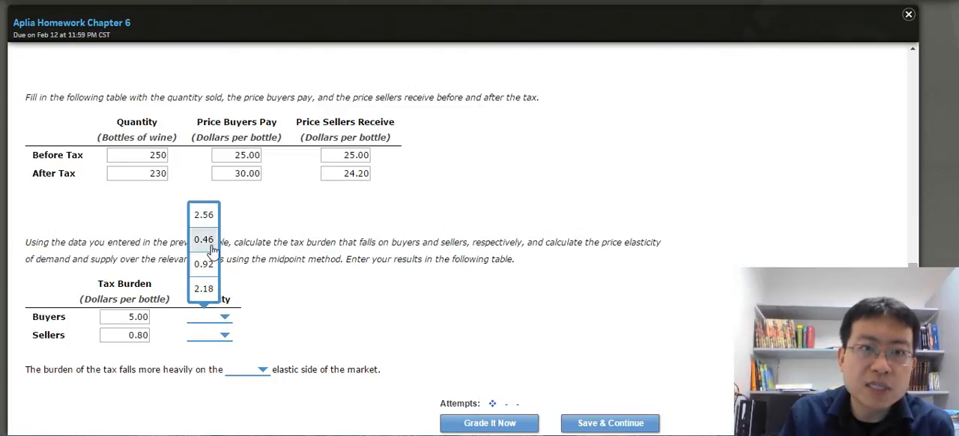
{"action": "left_click", "coordinate": [203, 239]}
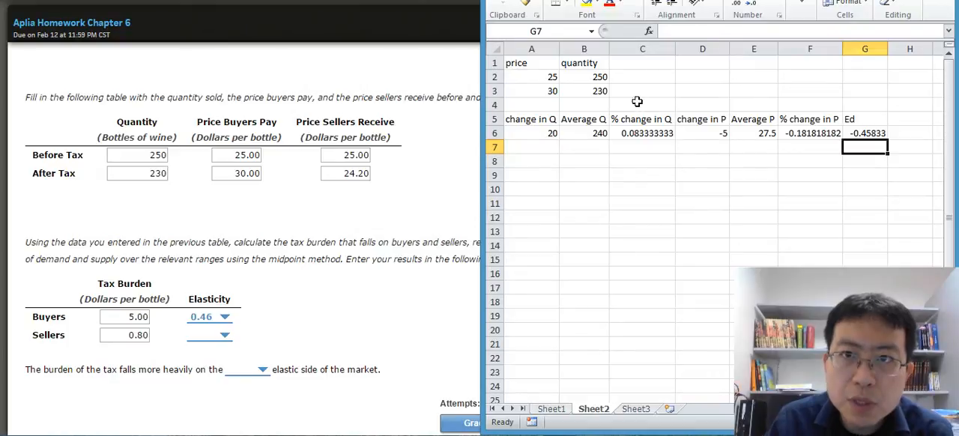
{"action": "mouse_move", "coordinate": [583, 133]}
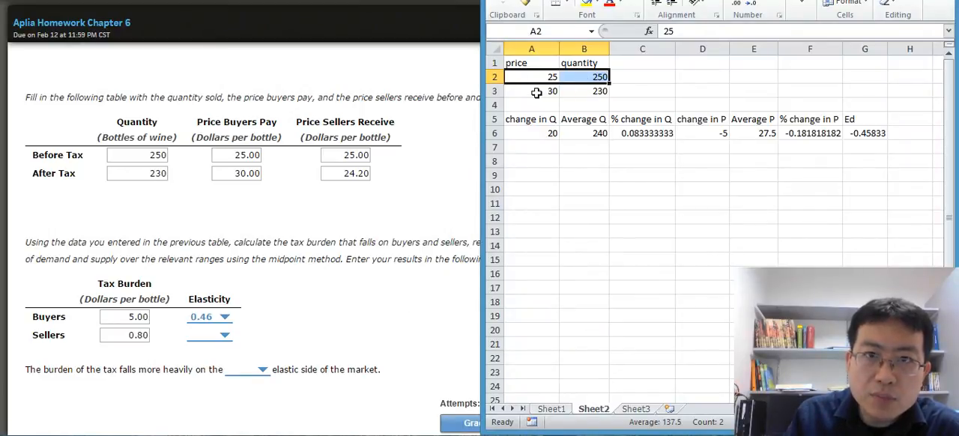
Change the second price to 24.2 and confirm Ed recalculates to 2.5625.
{"action": "left_click", "coordinate": [532, 91]}
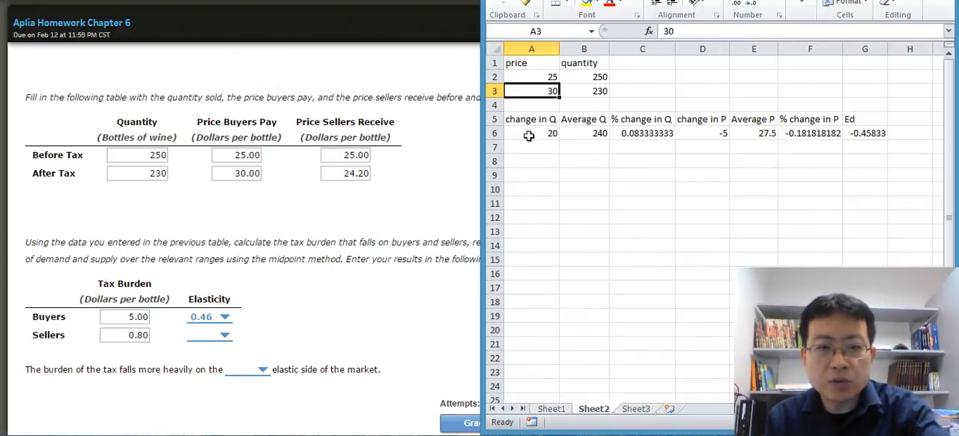
{"action": "type", "text": "24.2"}
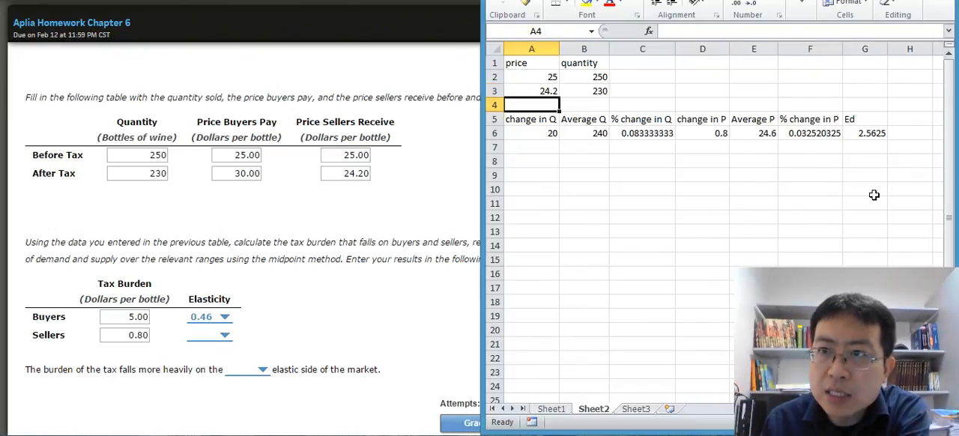
{"action": "left_click", "coordinate": [864, 133]}
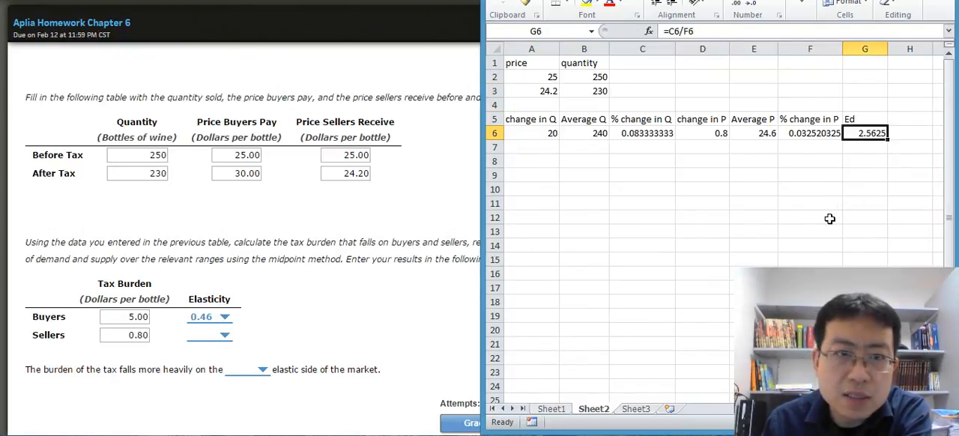
Select 2.56 in the Sellers Elasticity dropdown.
{"action": "left_click", "coordinate": [224, 335]}
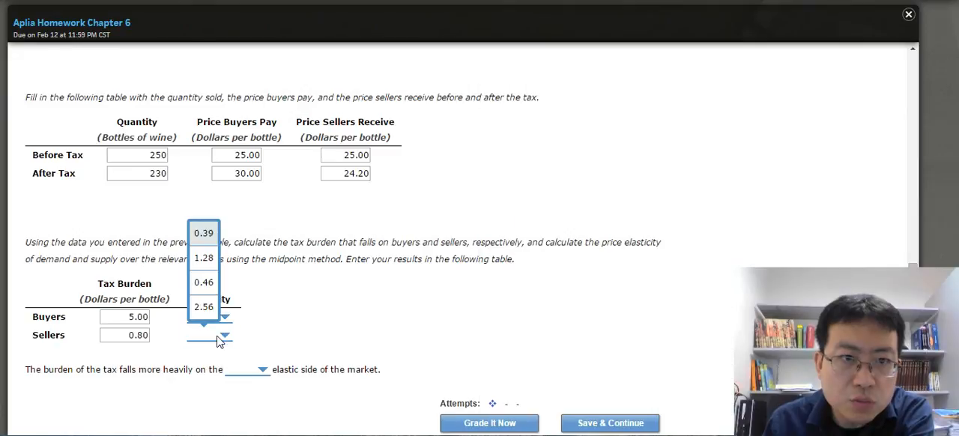
{"action": "left_click", "coordinate": [203, 282]}
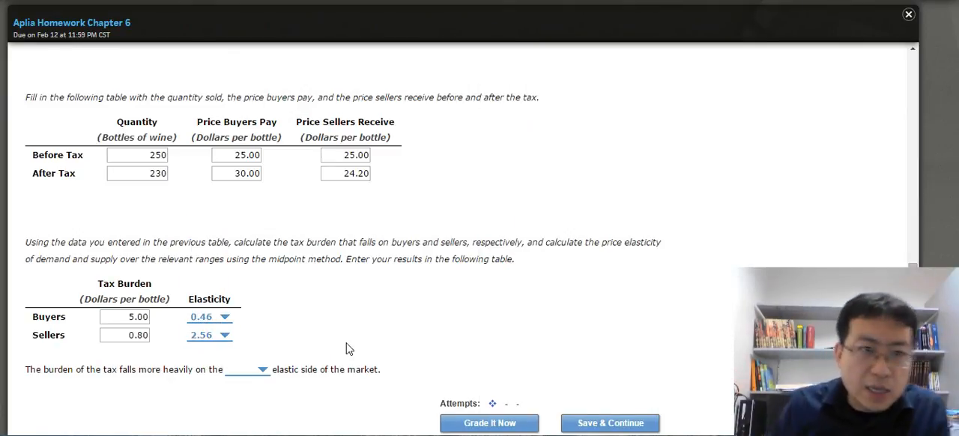
{"action": "mouse_move", "coordinate": [20, 360]}
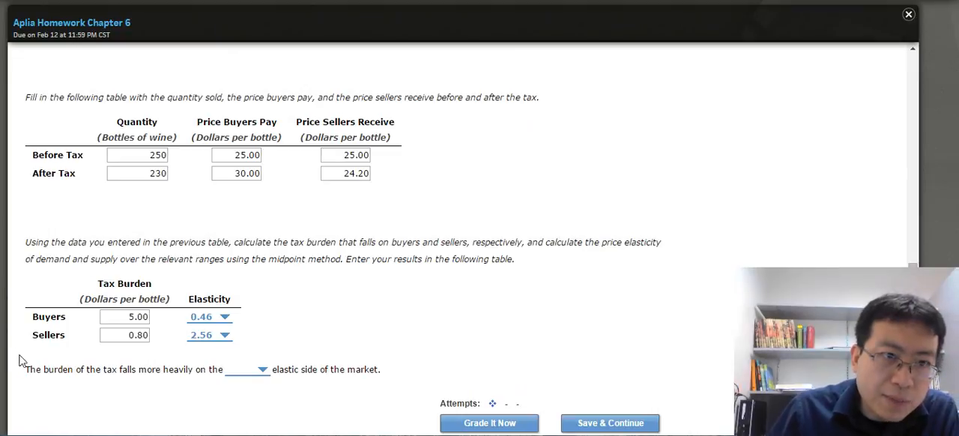
{"action": "mouse_move", "coordinate": [227, 323]}
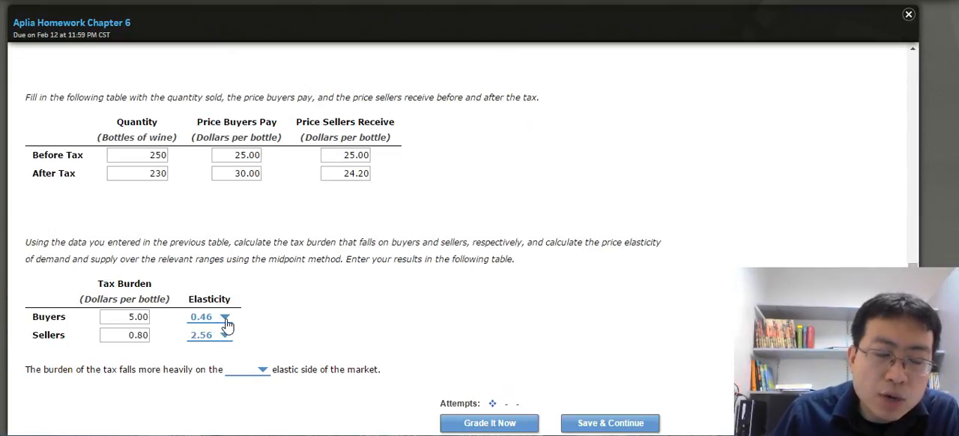
{"action": "mouse_move", "coordinate": [253, 321]}
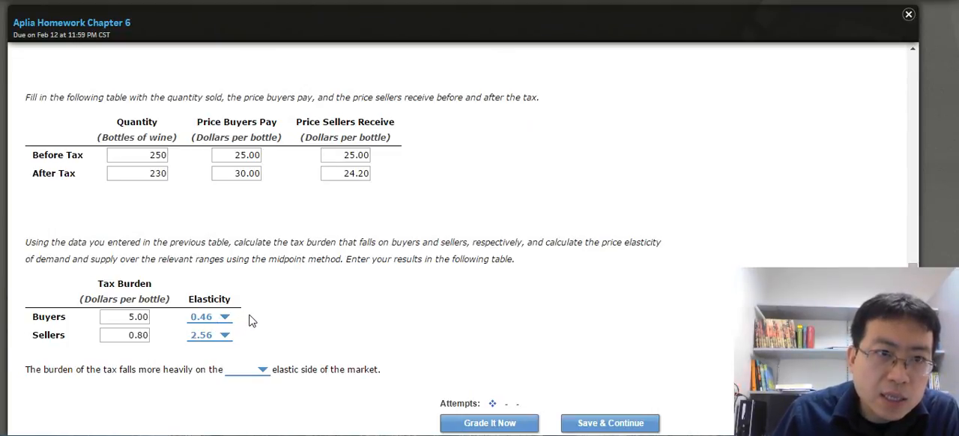
{"action": "mouse_move", "coordinate": [154, 323]}
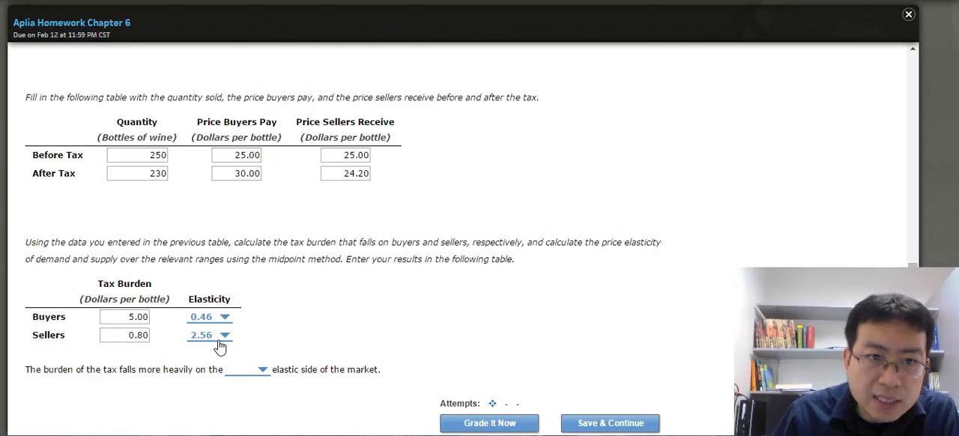
{"action": "mouse_move", "coordinate": [147, 354]}
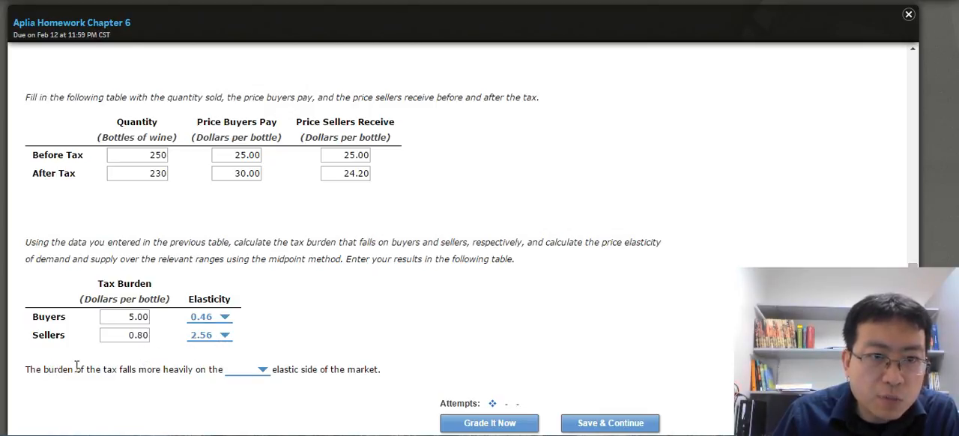
Answer that the burden falls on the less elastic side and submit for grading.
{"action": "left_click", "coordinate": [262, 369]}
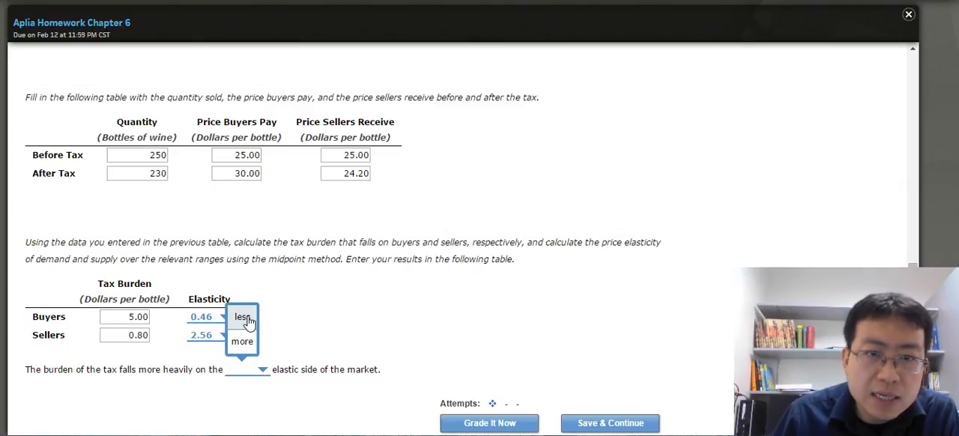
{"action": "left_click", "coordinate": [242, 316]}
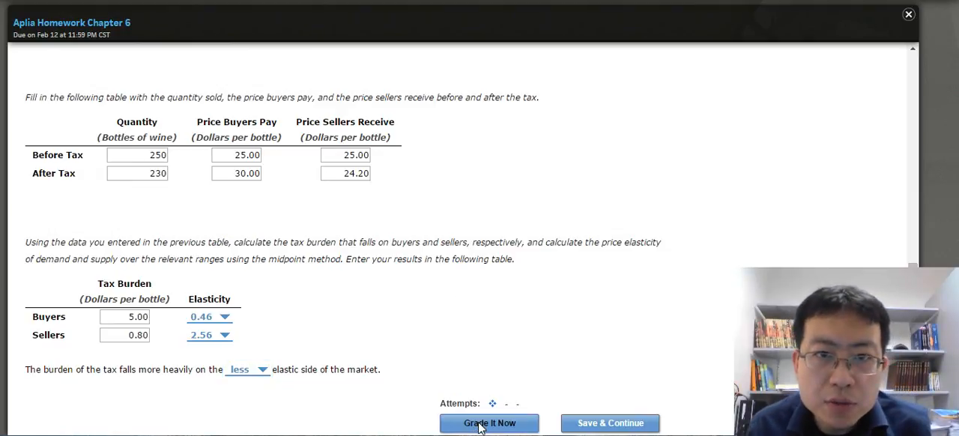
{"action": "left_click", "coordinate": [489, 423]}
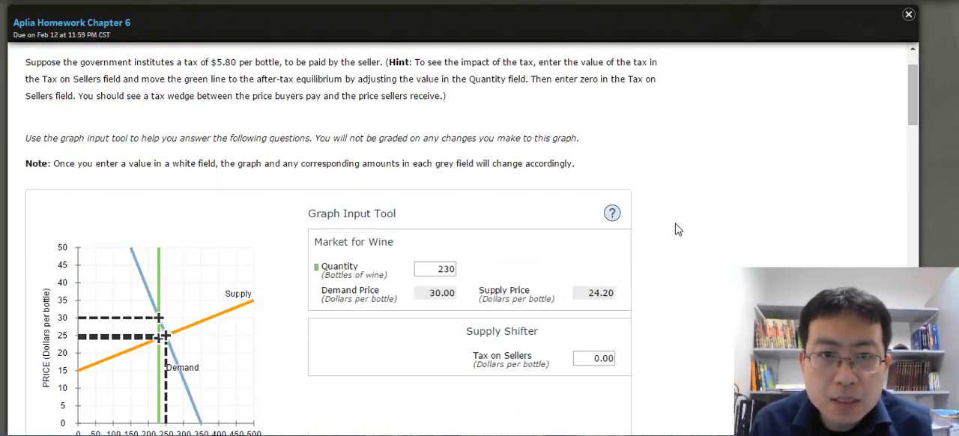
Scroll down to review the checkmark, 1/1 points and the worked explanation.
{"action": "scroll", "scroll_direction": "down", "scroll_amount": 3}
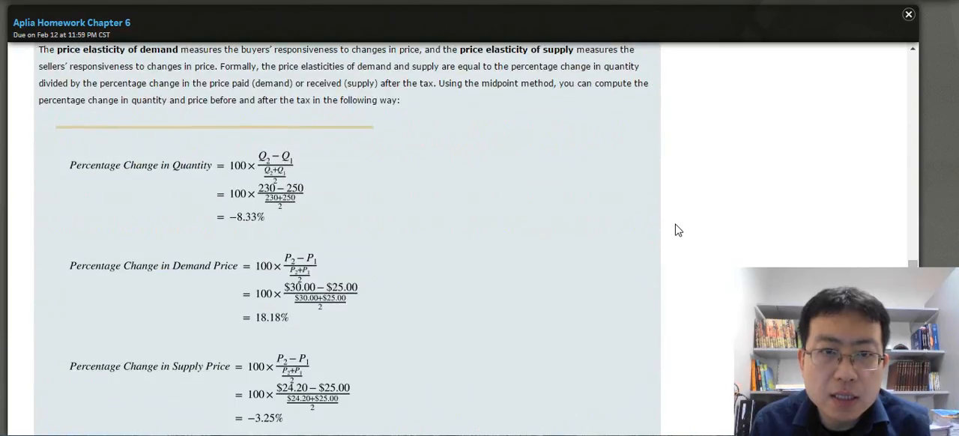
{"action": "scroll", "scroll_direction": "down", "scroll_amount": 3}
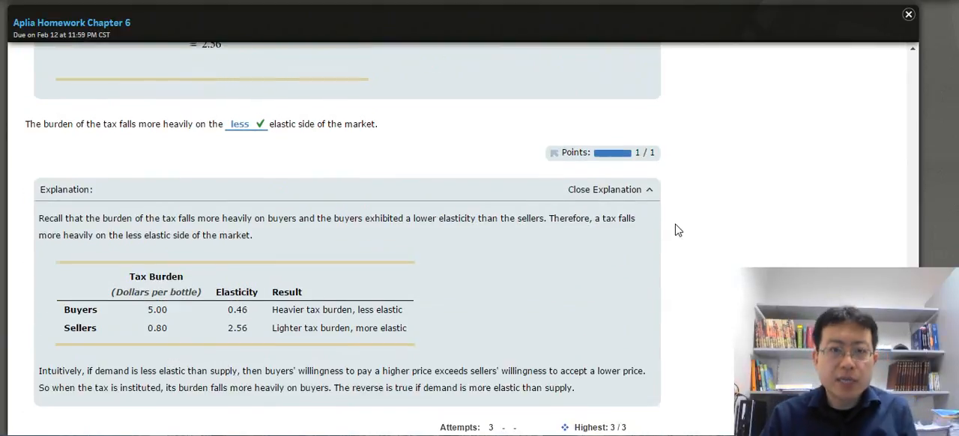